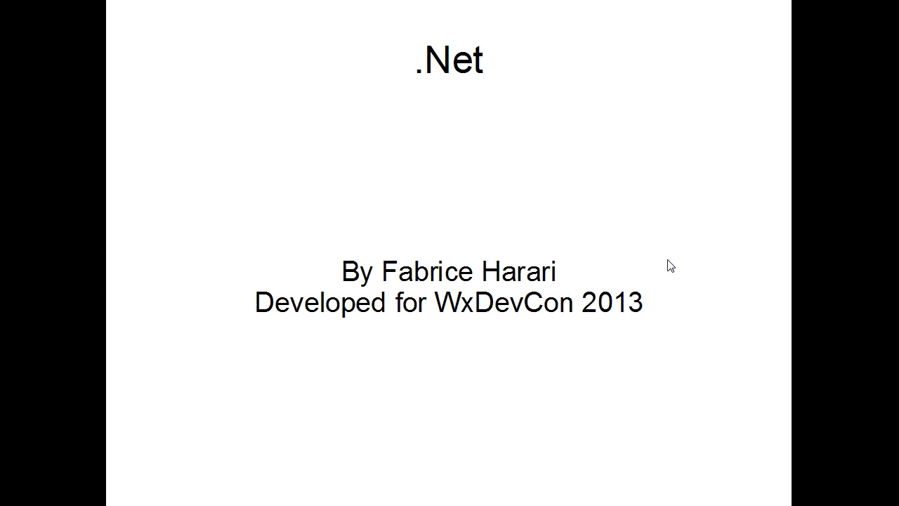
- Advance the slideshow to the 'What can we do?' slide with its two bullets
{"action": "key", "text": "Right"}
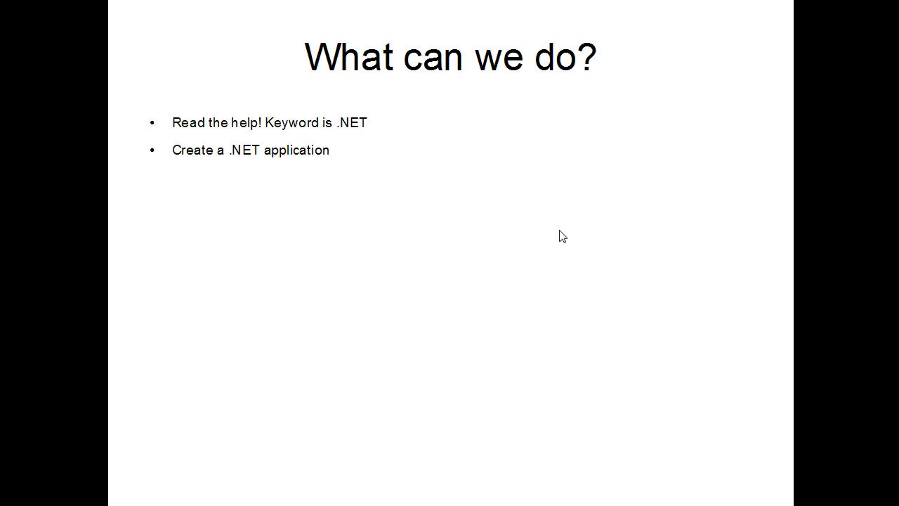
{"action": "key", "text": "Right"}
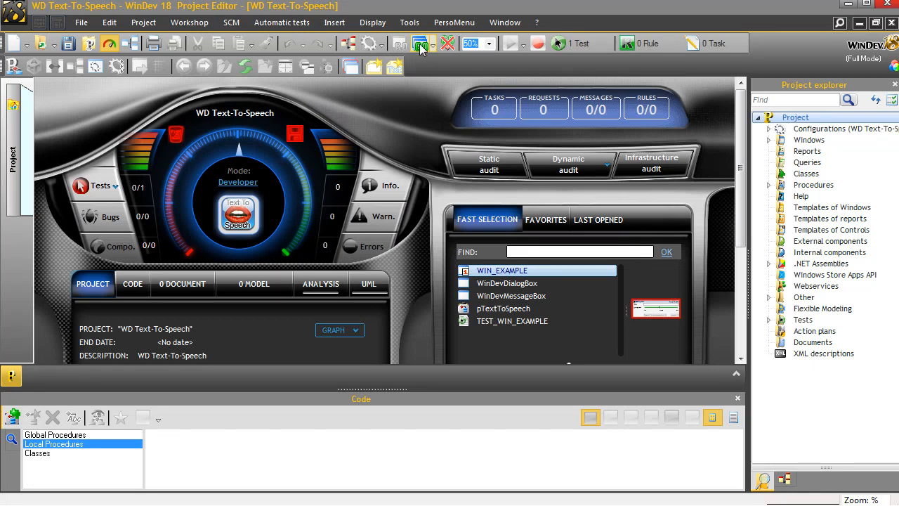
- Test-run the project and enter 'wow, this thing can talk!' in the Text field
{"action": "left_click", "coordinate": [418, 43]}
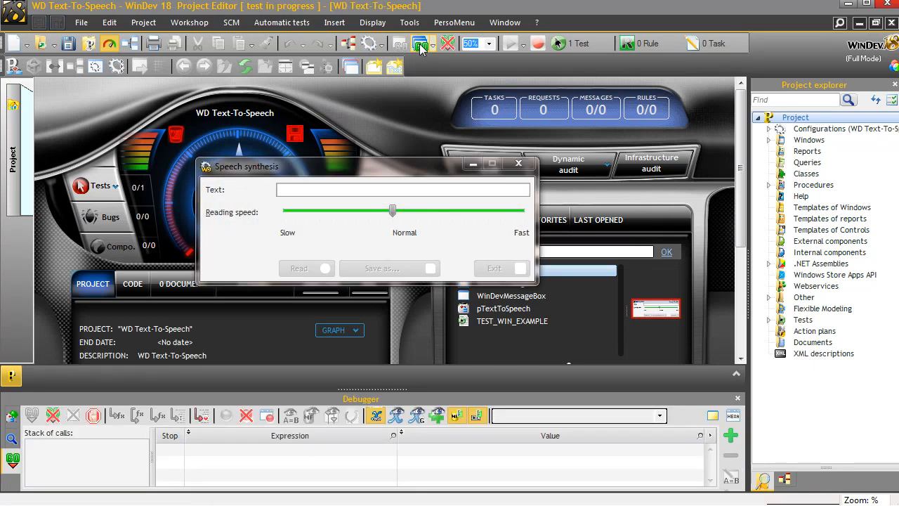
{"action": "left_click", "coordinate": [404, 190]}
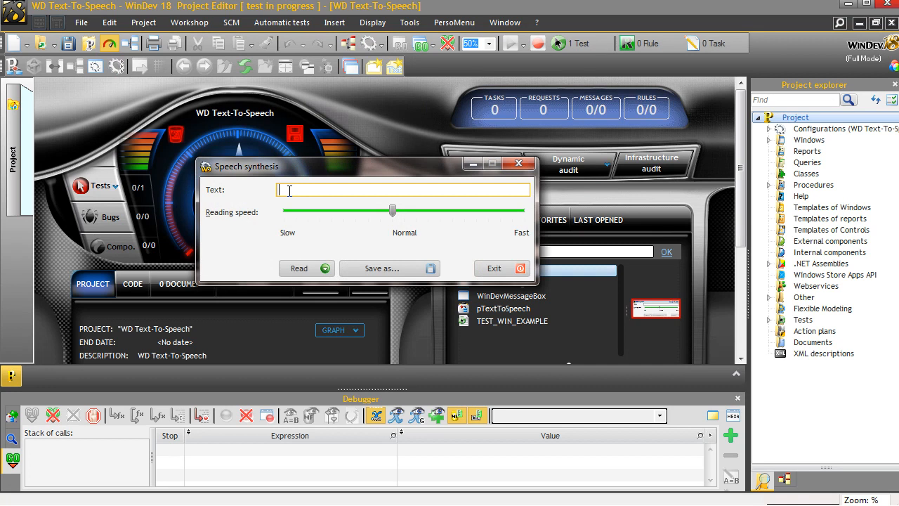
{"action": "type", "text": "wo"}
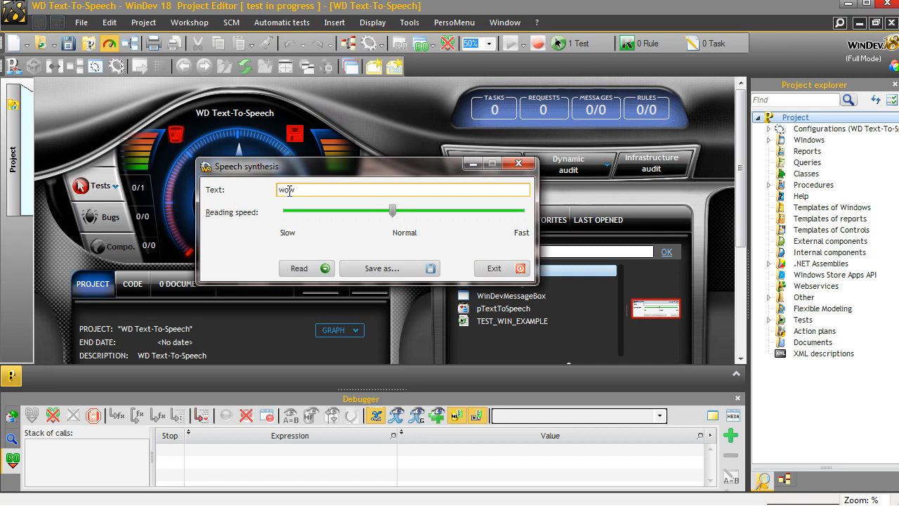
{"action": "type", "text": "w, this thing c"}
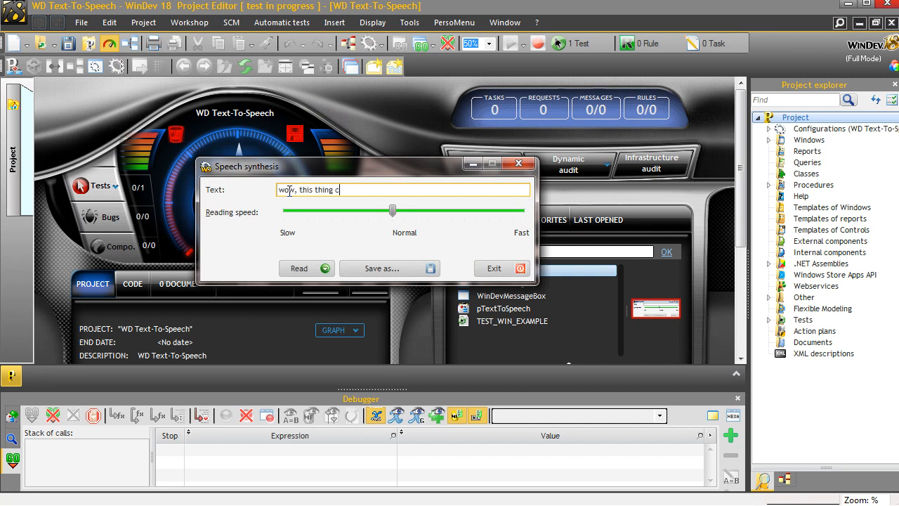
{"action": "type", "text": "an talk:"}
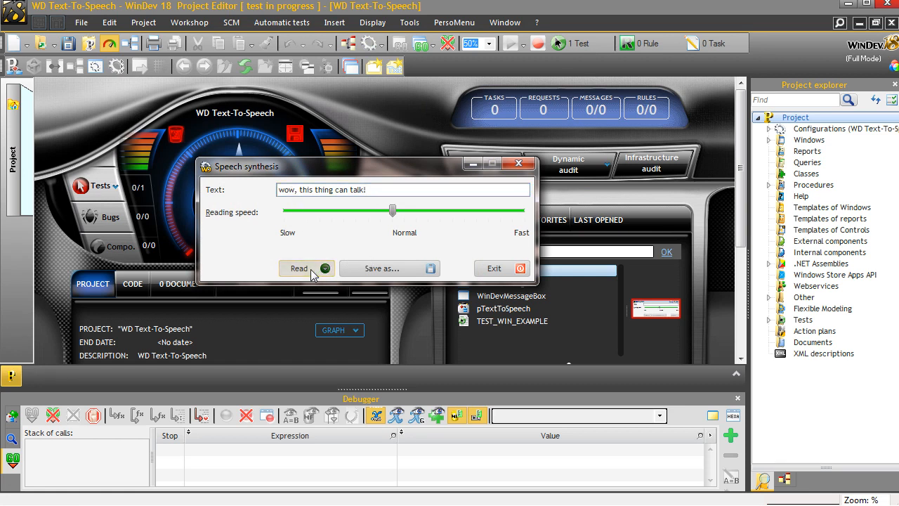
{"action": "mouse_move", "coordinate": [393, 273]}
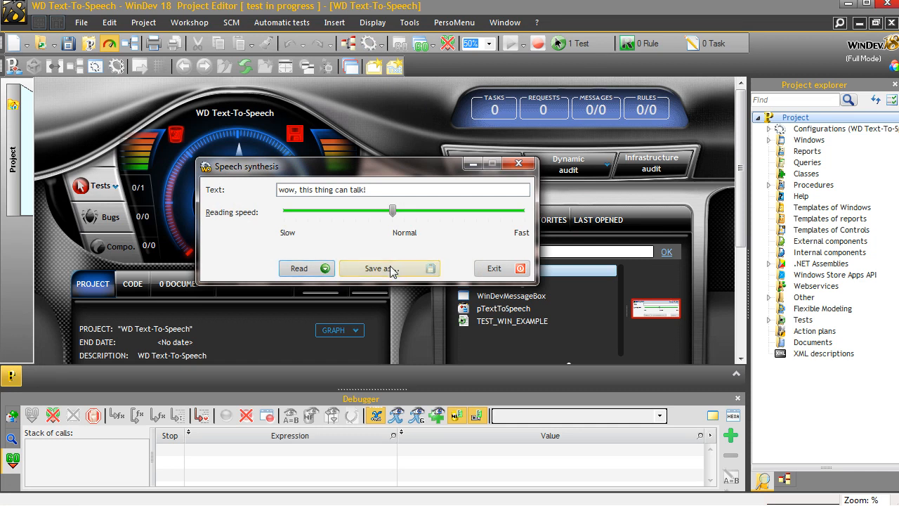
{"action": "mouse_move", "coordinate": [492, 269]}
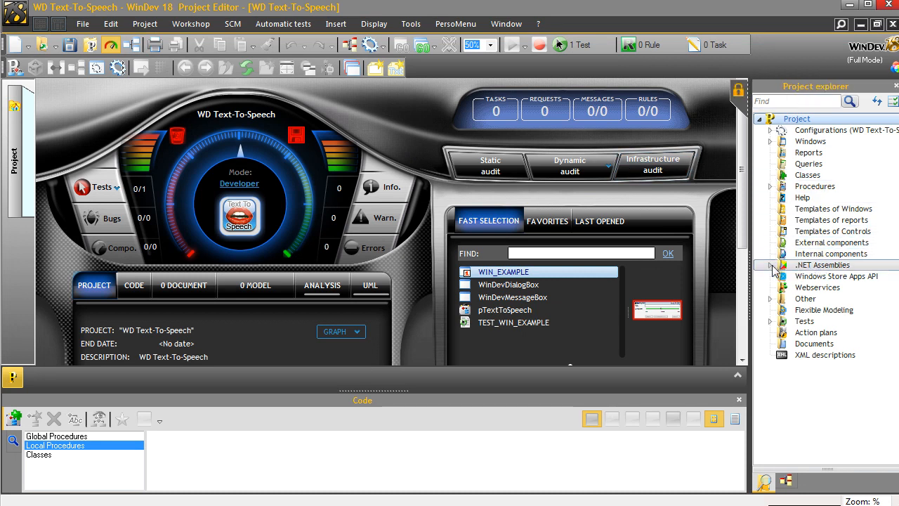
- Open the List of .NET assemblies dialog from the Project explorer
{"action": "left_click", "coordinate": [772, 265]}
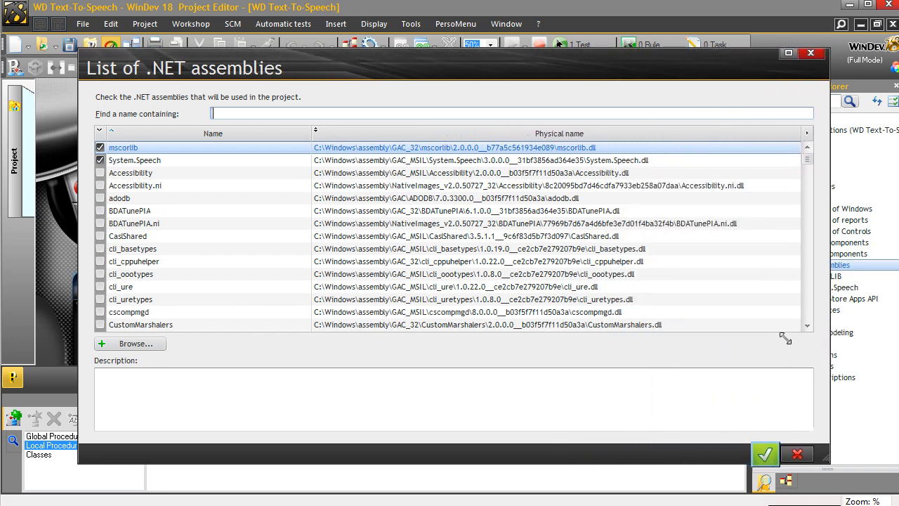
- Scroll through the checked mscorlib and System.Speech assemblies, then cancel the dialog
{"action": "scroll", "scroll_direction": "down", "scroll_amount": 3}
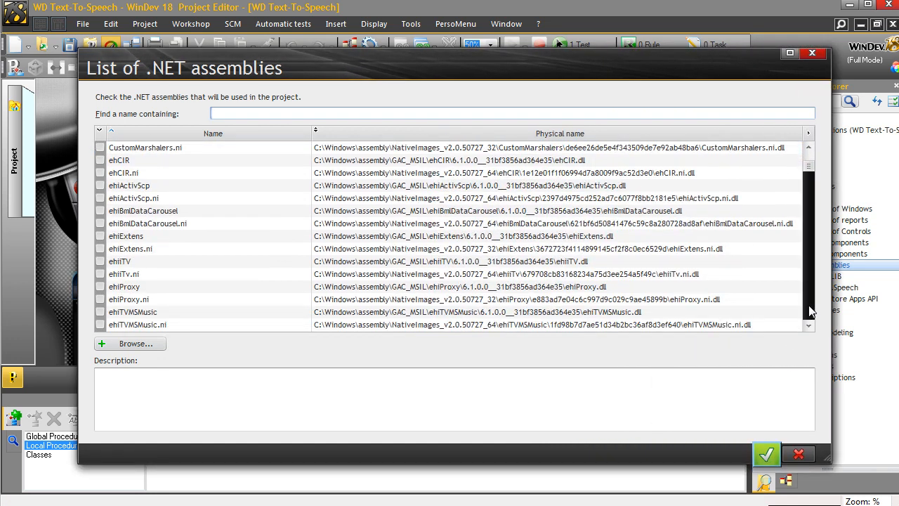
{"action": "scroll", "scroll_direction": "down", "scroll_amount": 3}
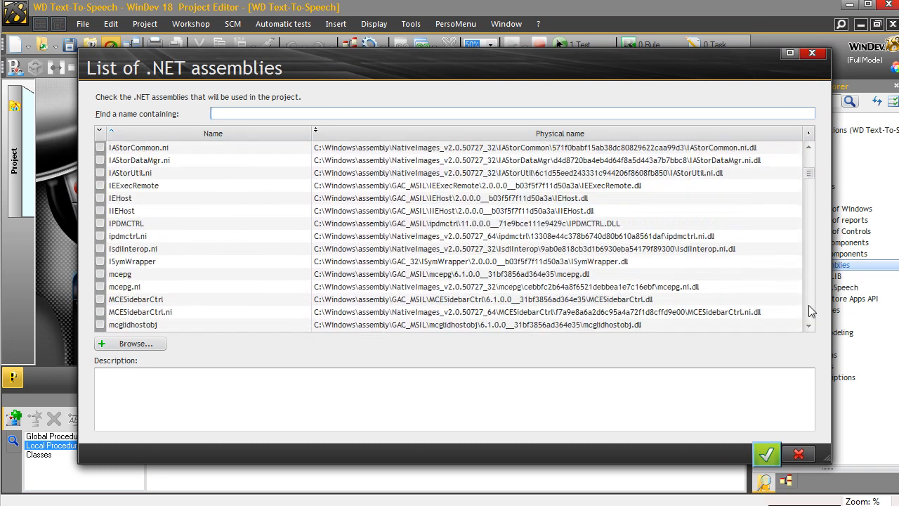
{"action": "scroll", "scroll_direction": "down", "scroll_amount": 3}
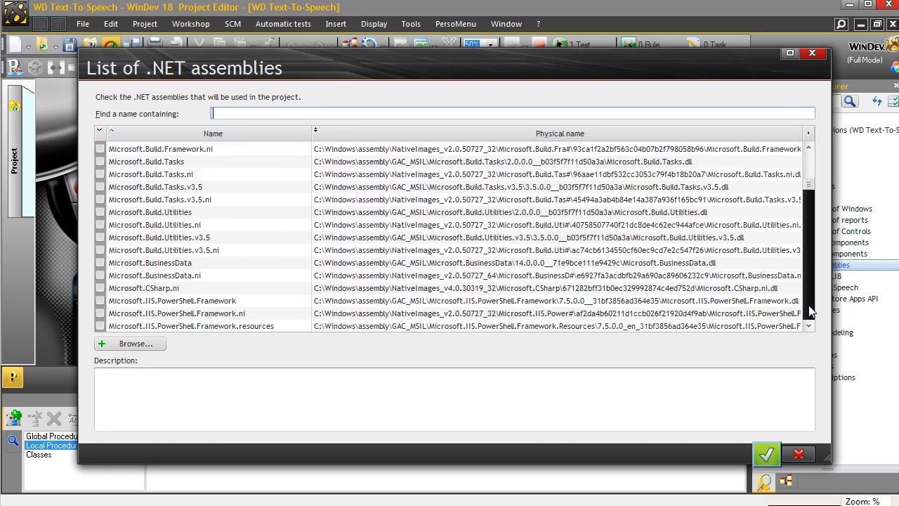
{"action": "scroll", "scroll_direction": "down", "scroll_amount": 3}
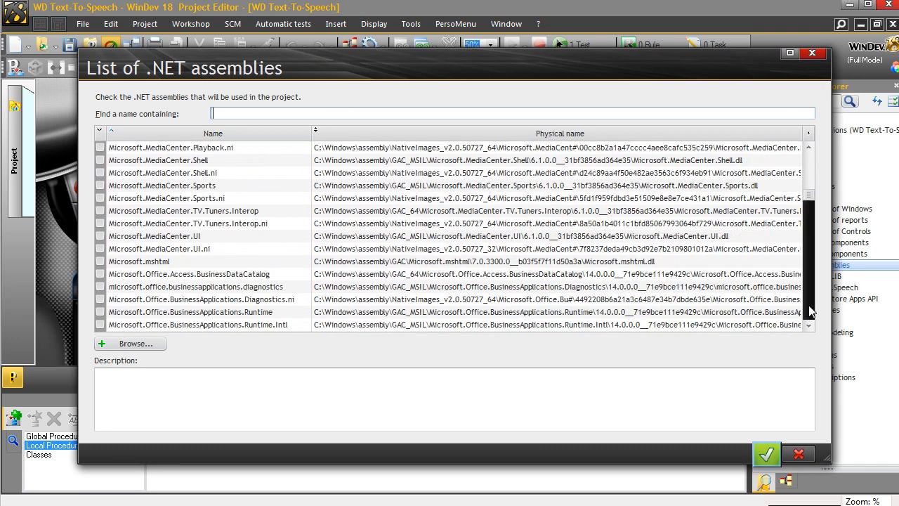
{"action": "scroll", "scroll_direction": "down", "scroll_amount": 3}
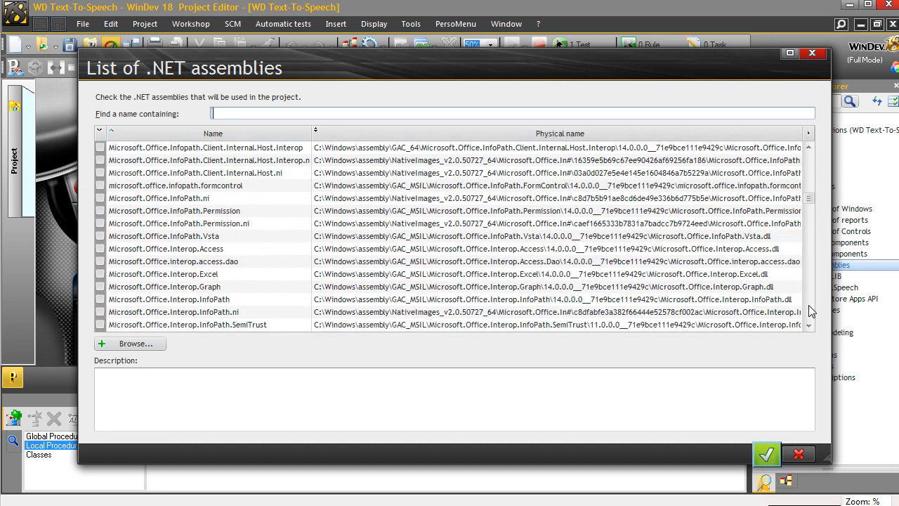
{"action": "scroll", "scroll_direction": "down", "scroll_amount": 3}
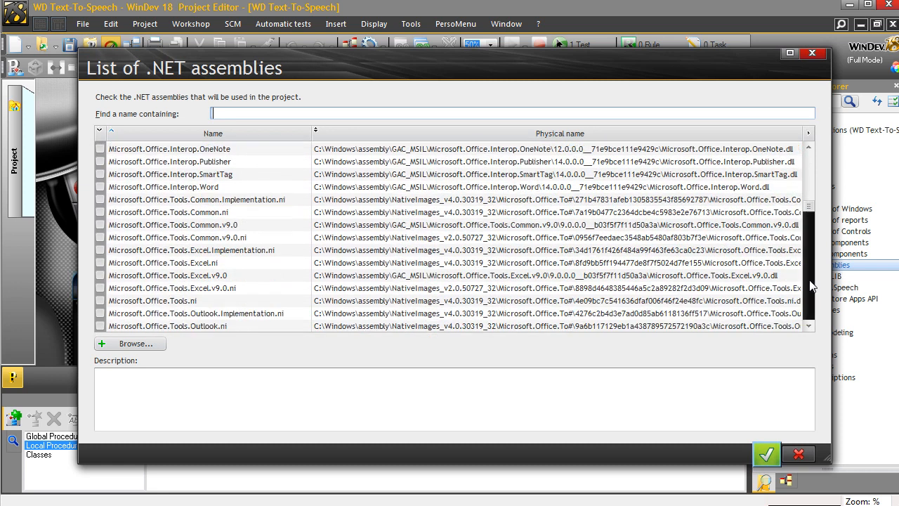
{"action": "scroll", "scroll_direction": "down", "scroll_amount": 3}
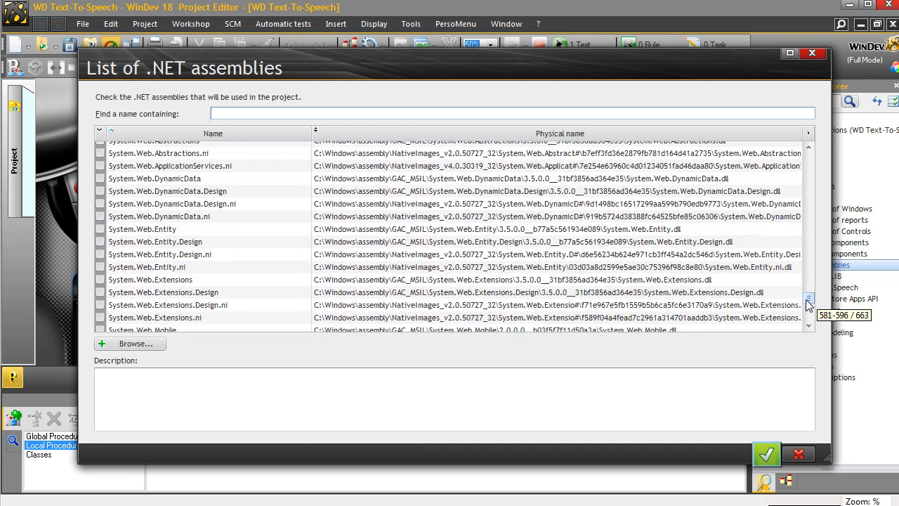
{"action": "left_click", "coordinate": [809, 161]}
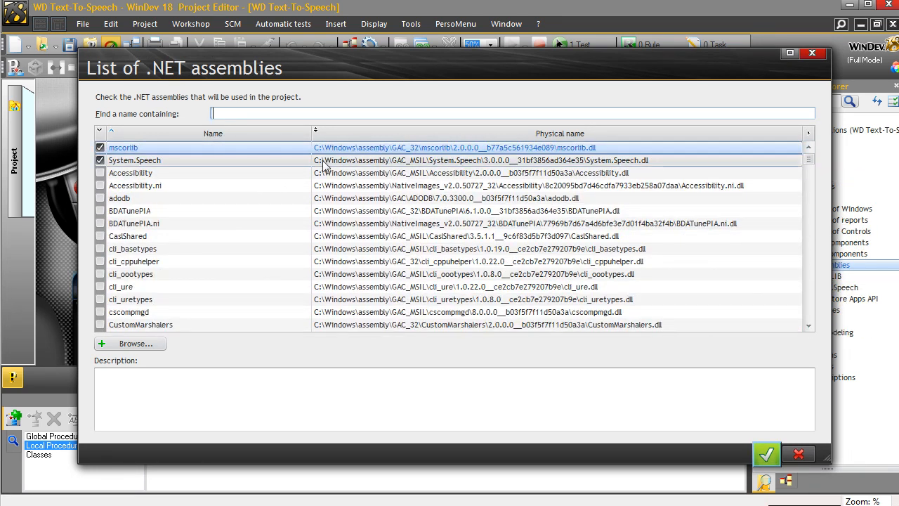
{"action": "mouse_move", "coordinate": [154, 172]}
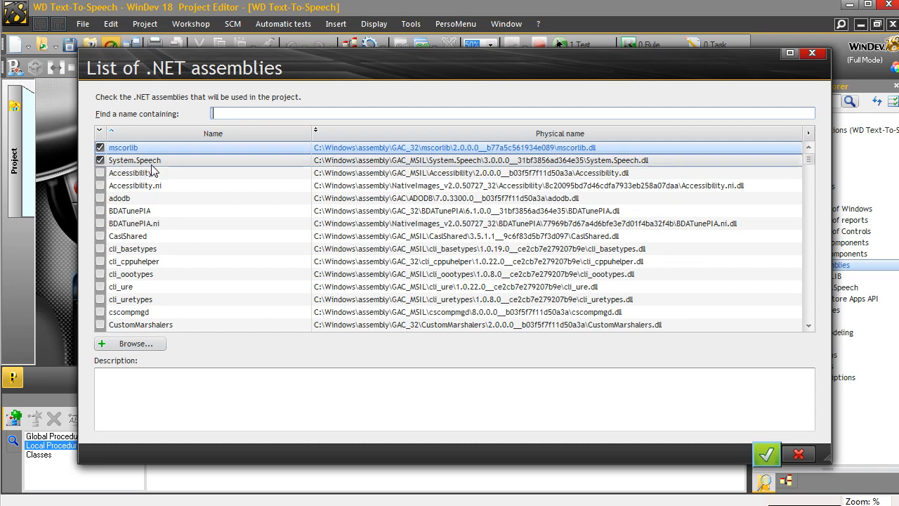
{"action": "mouse_move", "coordinate": [174, 185]}
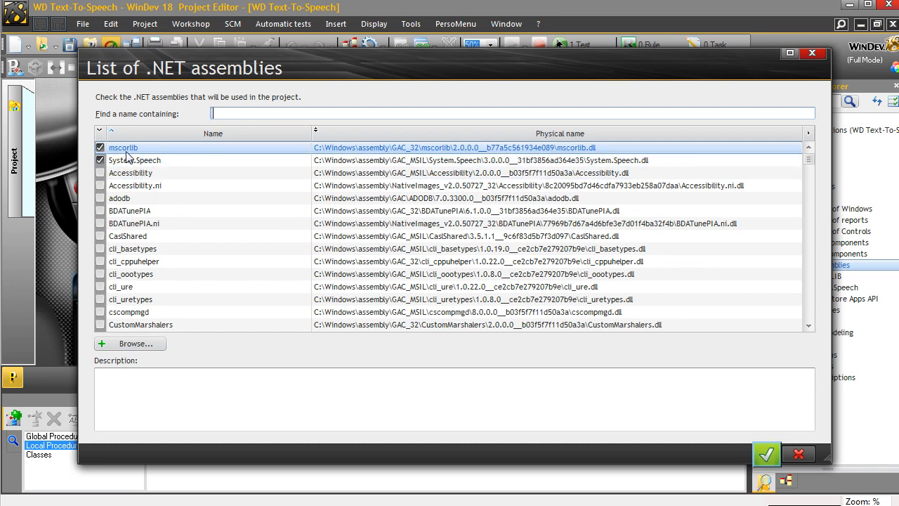
{"action": "mouse_move", "coordinate": [173, 170]}
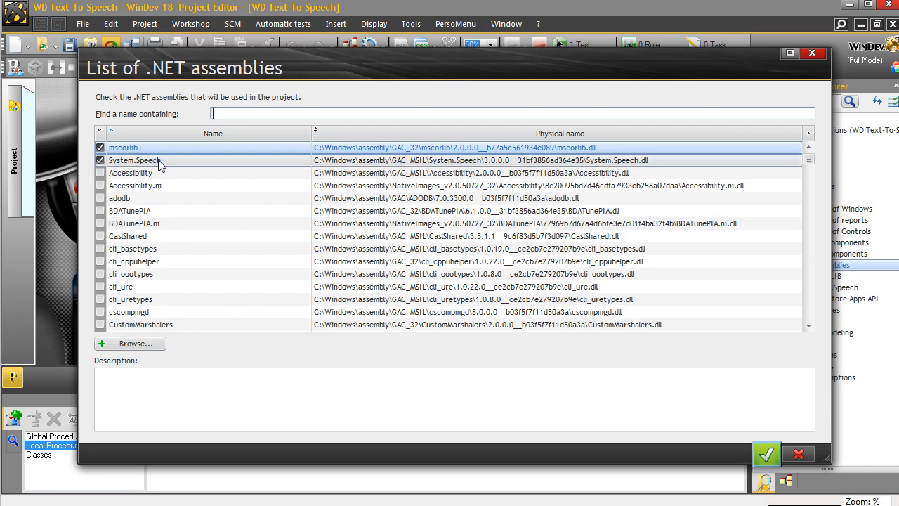
{"action": "mouse_move", "coordinate": [353, 164]}
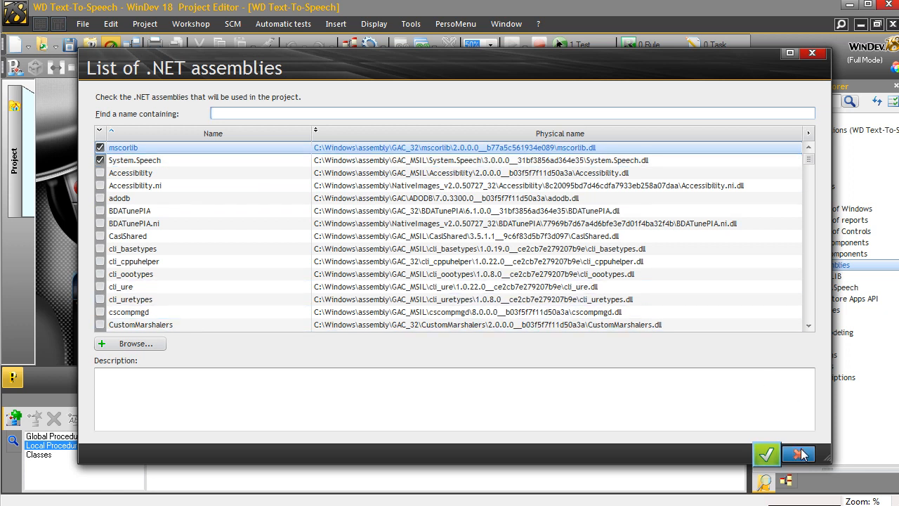
{"action": "left_click", "coordinate": [770, 454]}
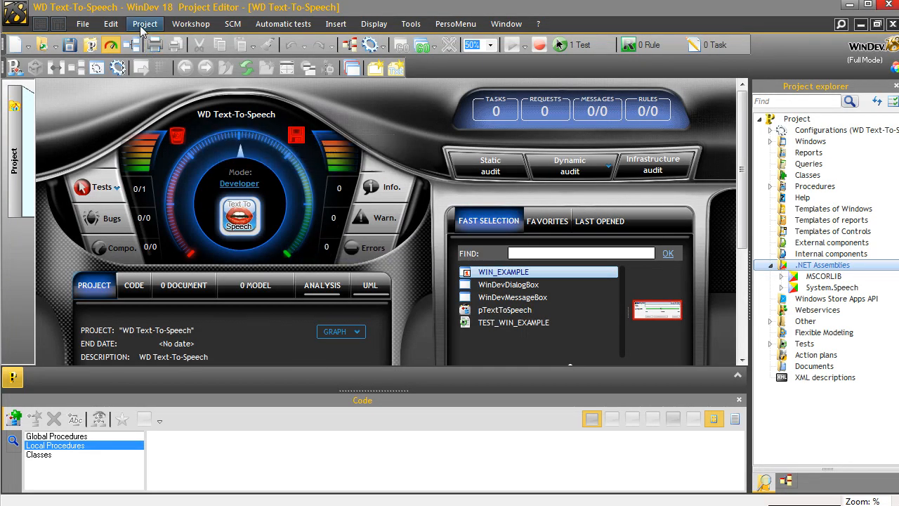
- Open Project code and scroll through the CheckDOTNETVersion procedure's version-check code
{"action": "left_click", "coordinate": [145, 23]}
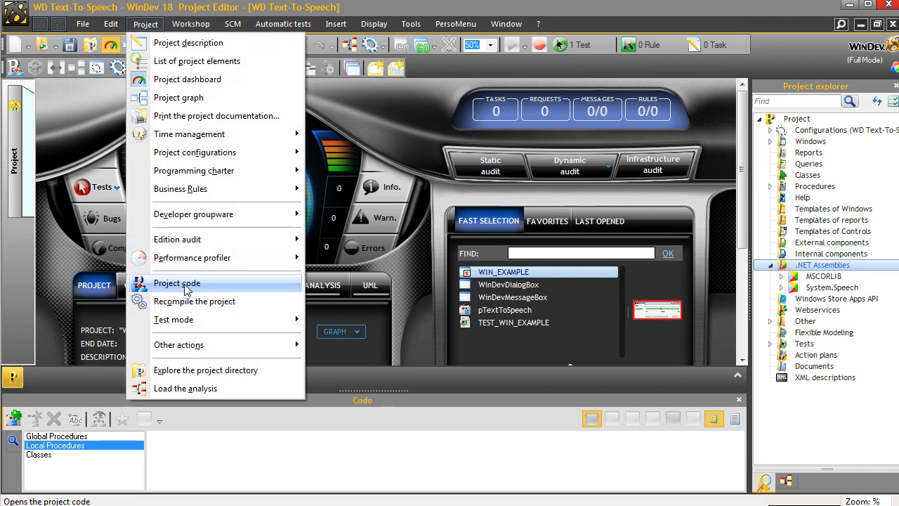
{"action": "left_click", "coordinate": [177, 282]}
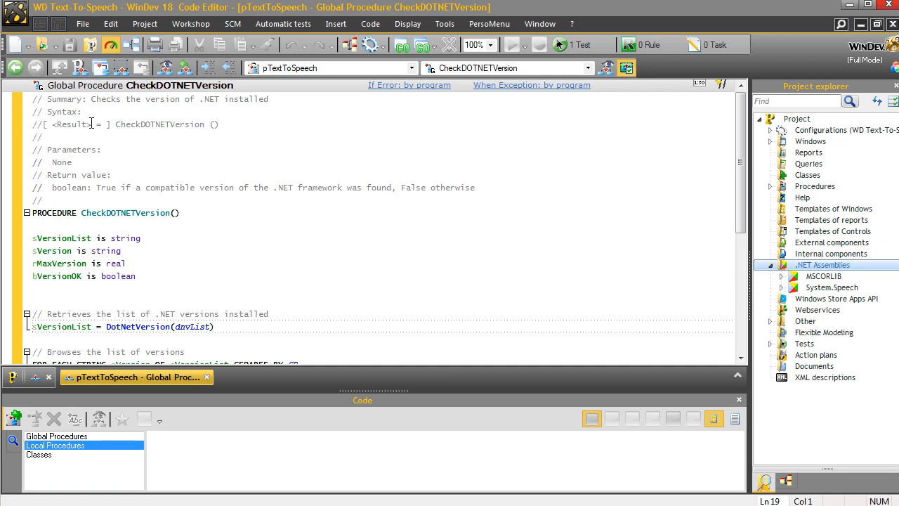
{"action": "double_click", "coordinate": [138, 327]}
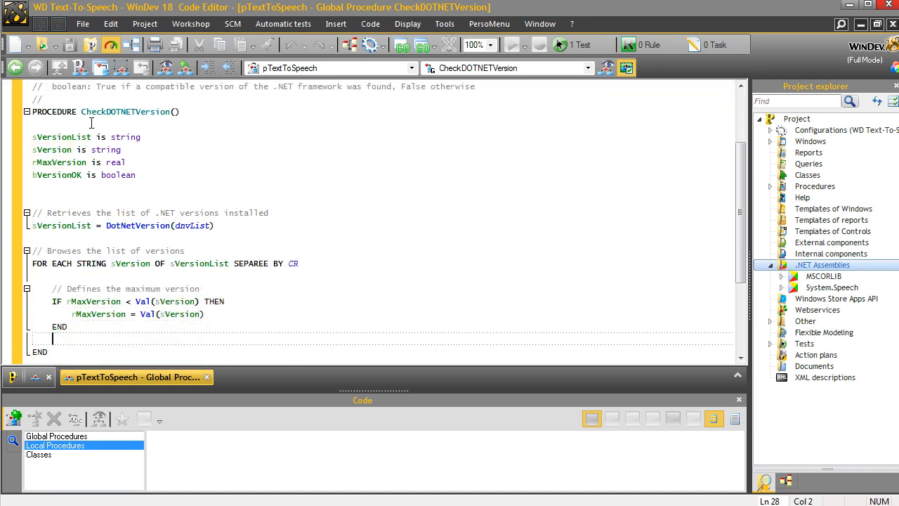
{"action": "scroll", "scroll_direction": "down", "scroll_amount": 3}
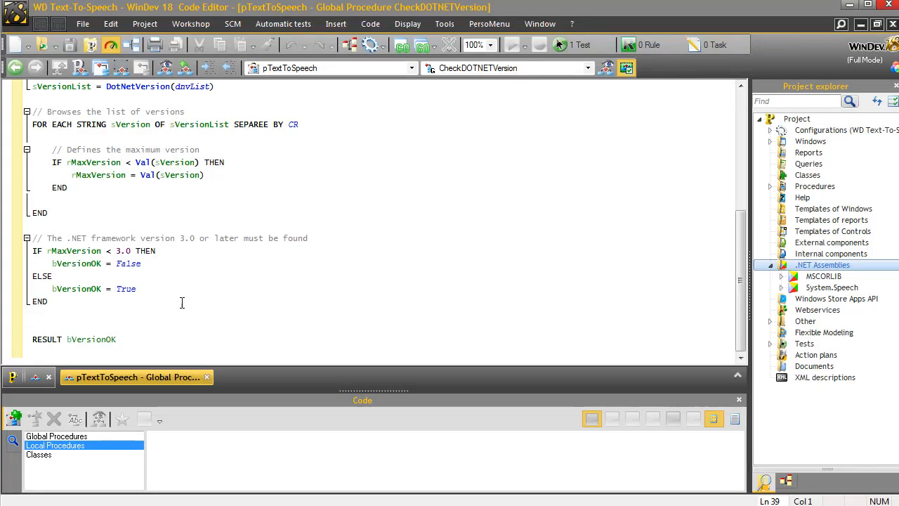
- Browse pTextToSpeech's procedures: CheckDOTNETVersion, Speak, SpeakEnd, SpeakReadingInProgress
{"action": "left_click", "coordinate": [55, 435]}
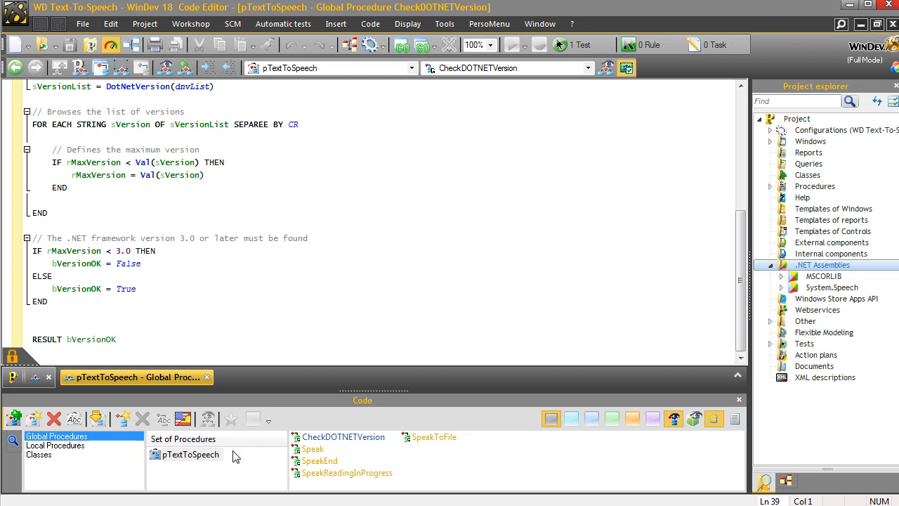
{"action": "left_click", "coordinate": [190, 456]}
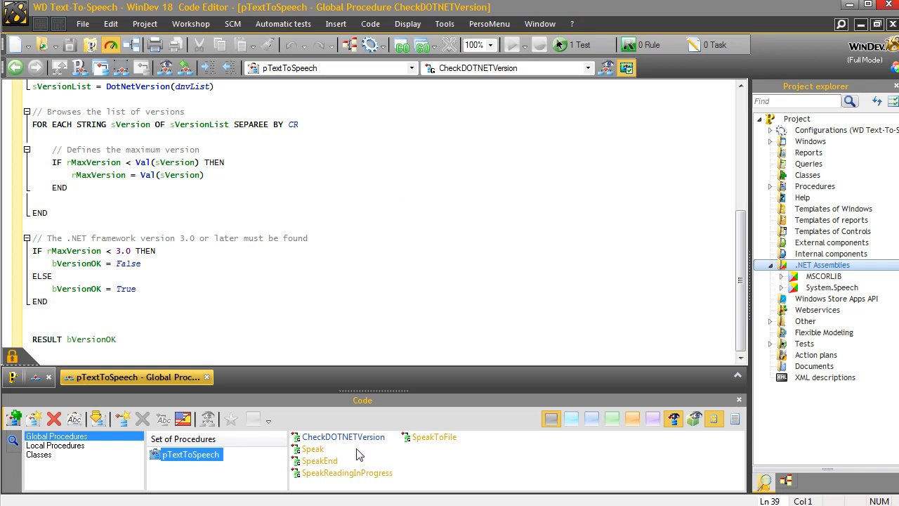
{"action": "left_click", "coordinate": [343, 437]}
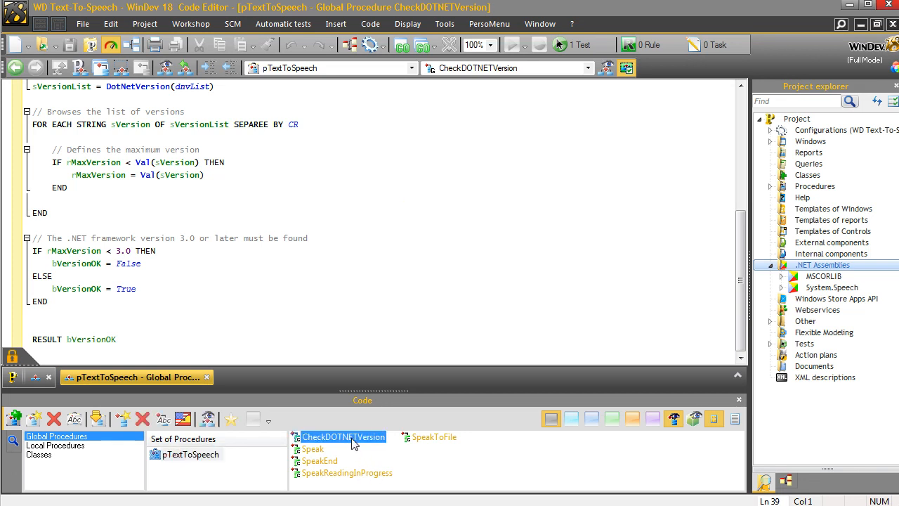
{"action": "left_click", "coordinate": [311, 449]}
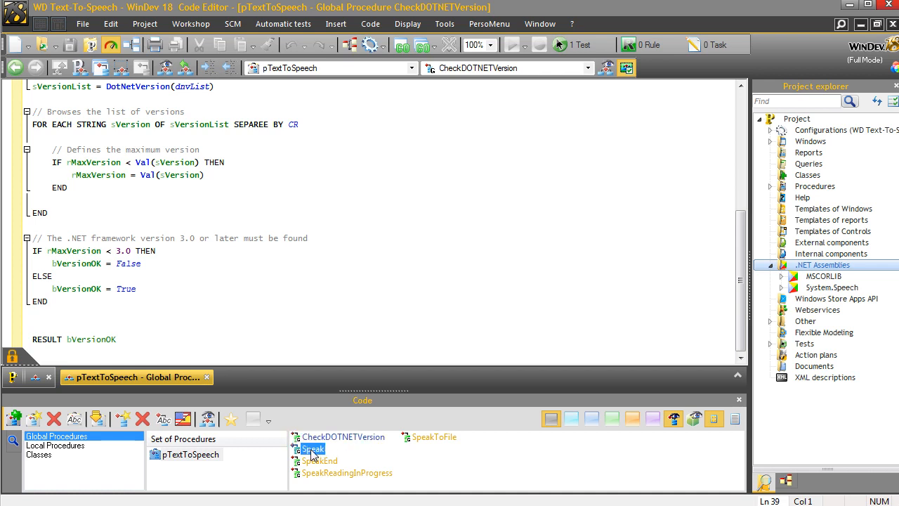
{"action": "left_click", "coordinate": [318, 460]}
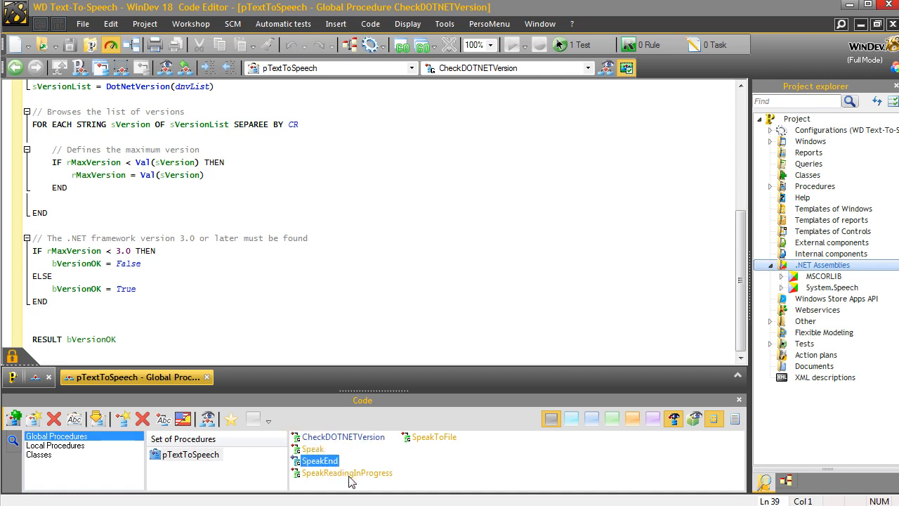
{"action": "left_click", "coordinate": [435, 437]}
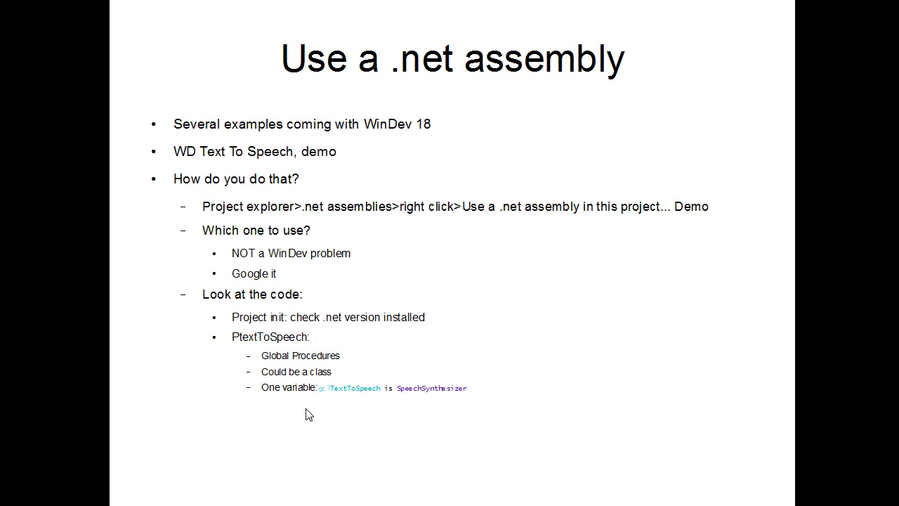
{"action": "mouse_move", "coordinate": [335, 404]}
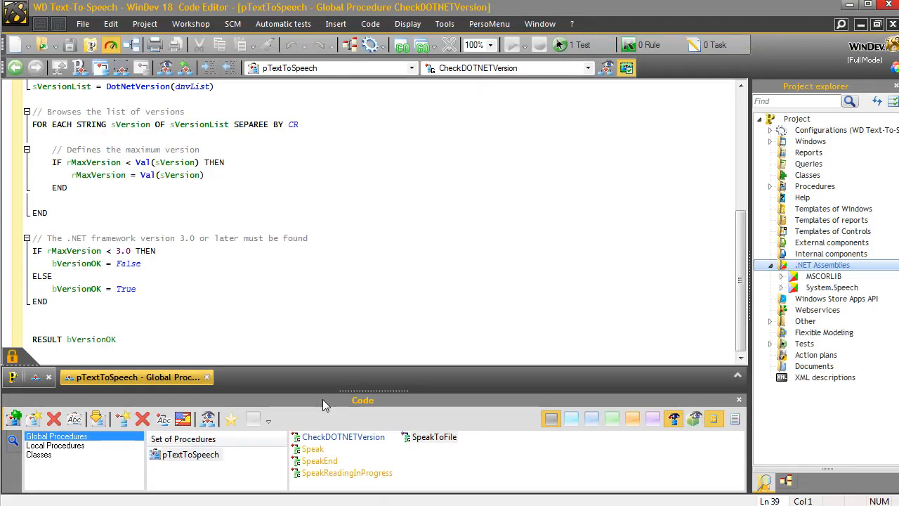
- Open pTextToSpeech's declaration code showing gclTextToSpeech as a SpeechSynthesizer
{"action": "left_click", "coordinate": [187, 455]}
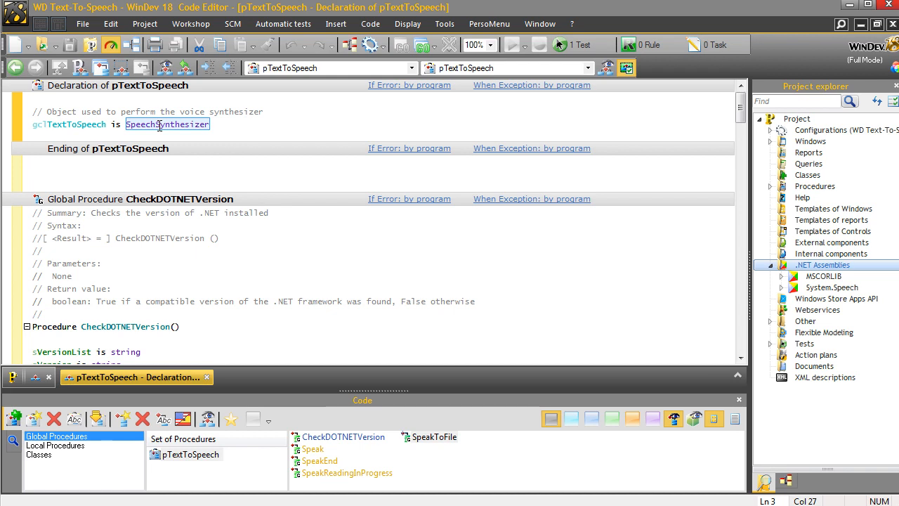
{"action": "mouse_move", "coordinate": [185, 105]}
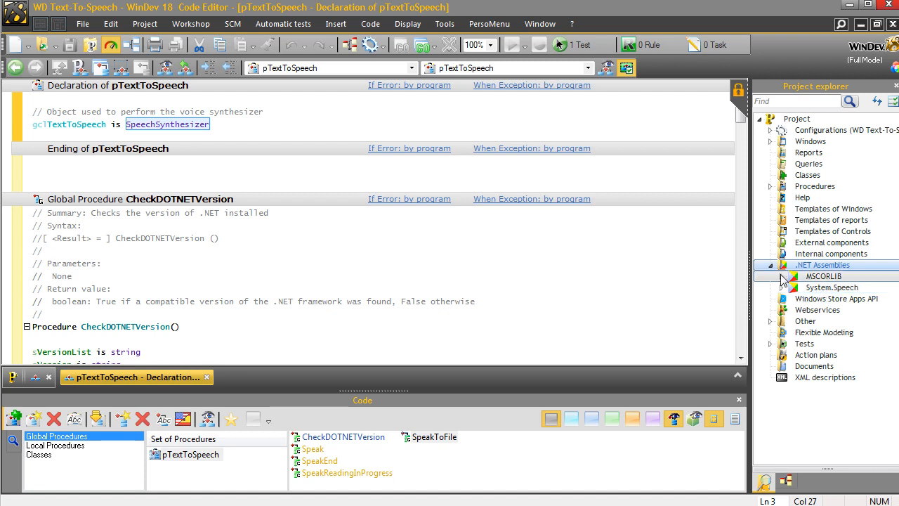
- Expand the MSCORLIB and System.Speech assemblies in the Project explorer
{"action": "left_click", "coordinate": [785, 276]}
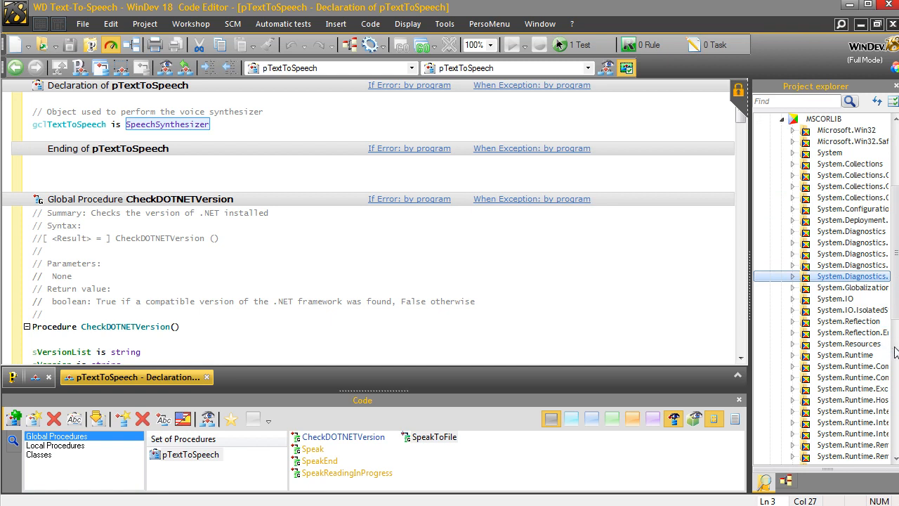
{"action": "scroll", "scroll_direction": "down", "scroll_amount": 3}
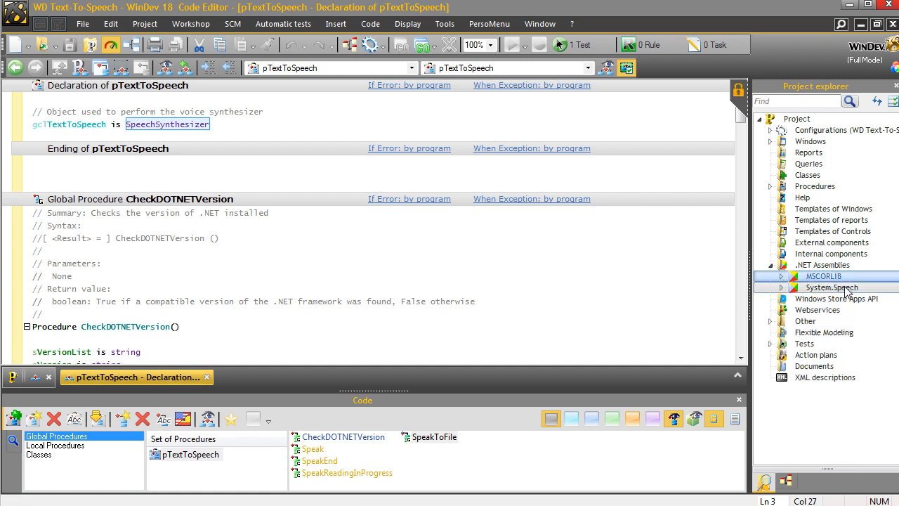
{"action": "mouse_move", "coordinate": [784, 292]}
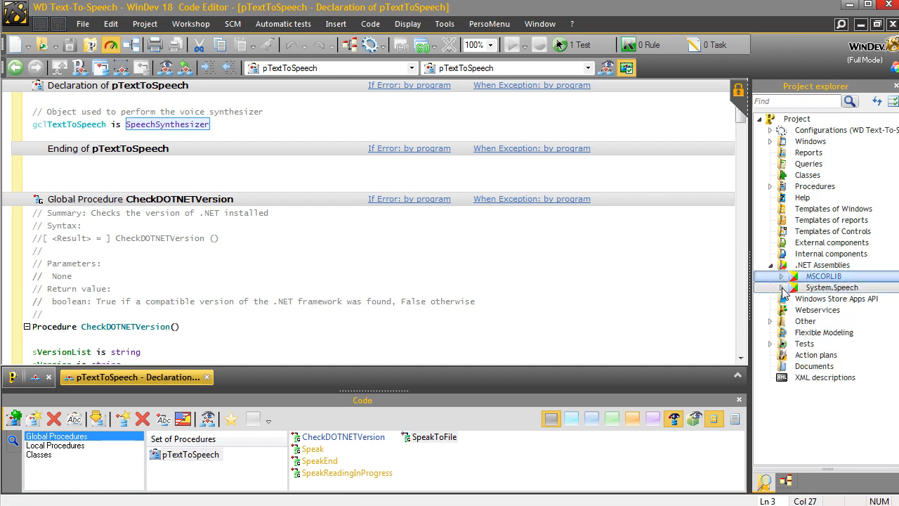
{"action": "left_click", "coordinate": [784, 288]}
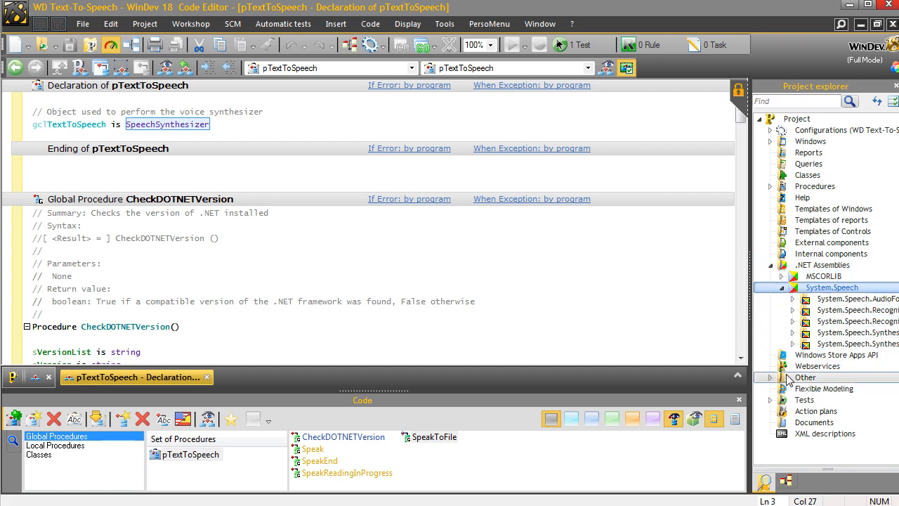
{"action": "mouse_move", "coordinate": [796, 377]}
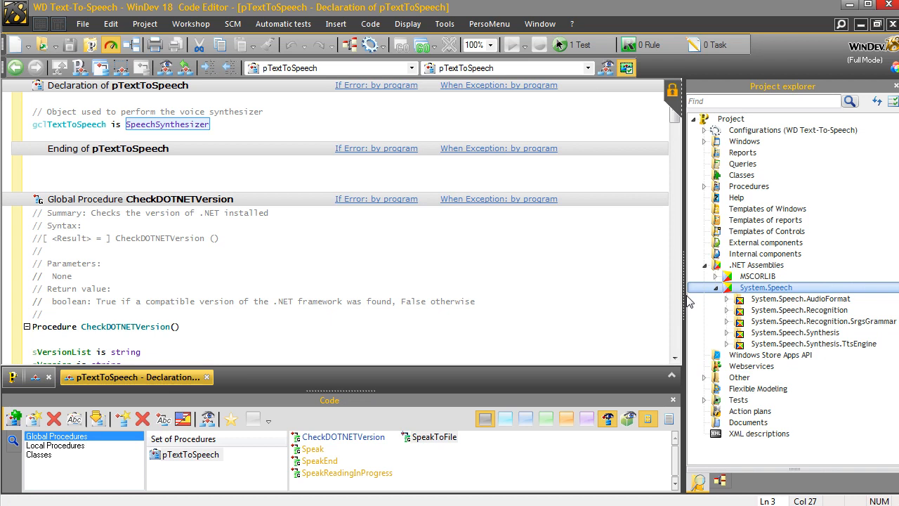
{"action": "mouse_move", "coordinate": [671, 295]}
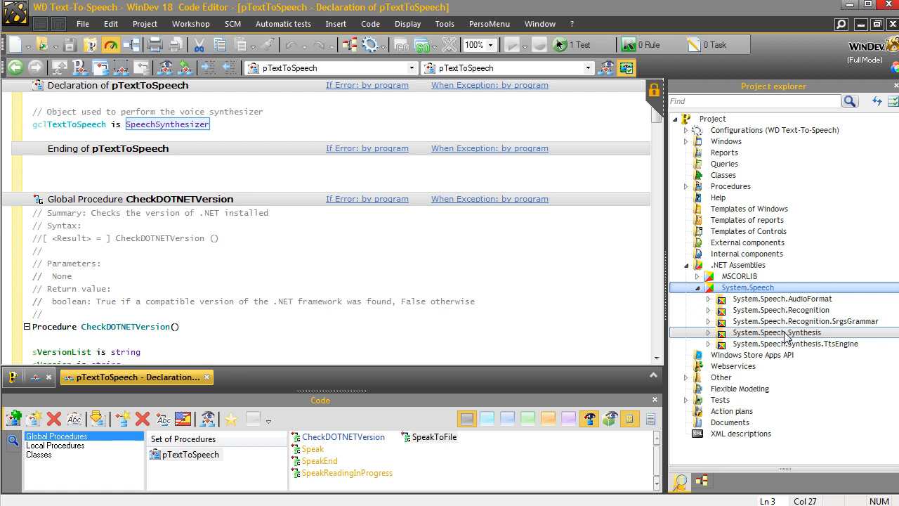
- Expand System.Speech.Synthesis and System.Speech.Recognition to show classes like SpeechSynthesizer
{"action": "left_click", "coordinate": [778, 332]}
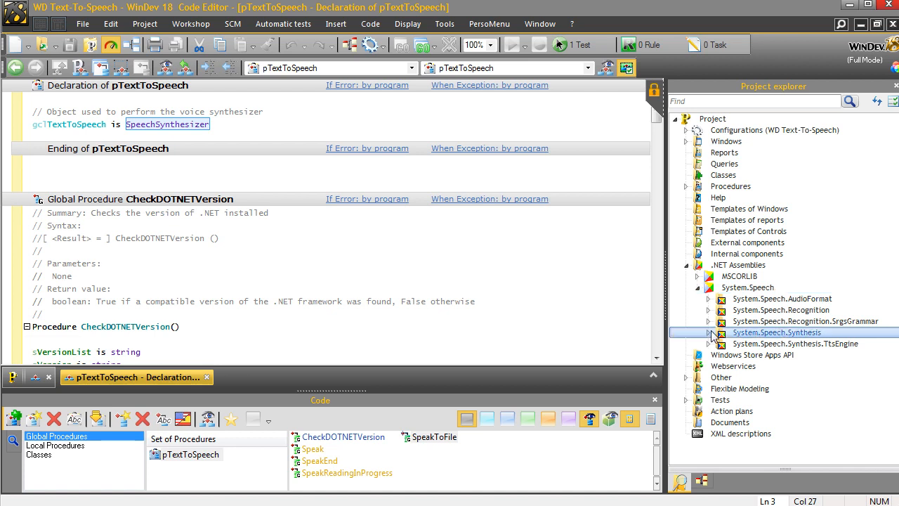
{"action": "left_click", "coordinate": [714, 332]}
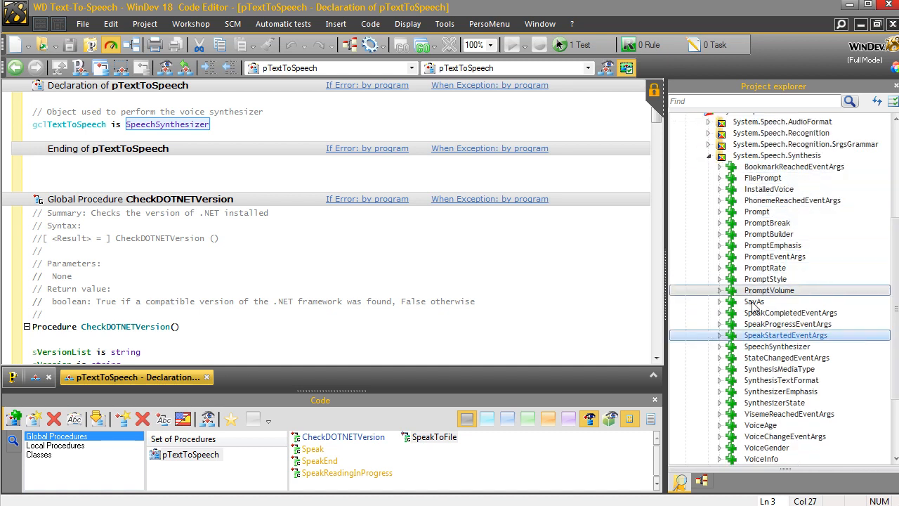
{"action": "left_click", "coordinate": [777, 345]}
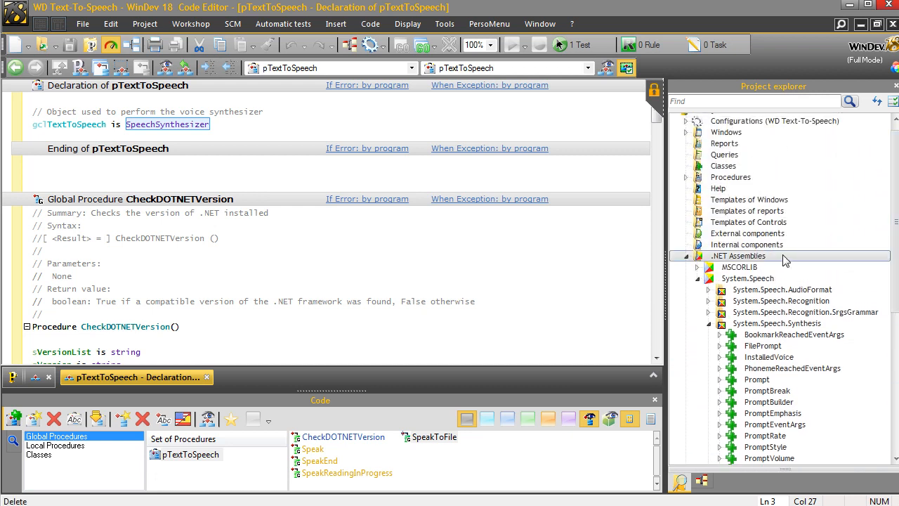
{"action": "left_click", "coordinate": [738, 267]}
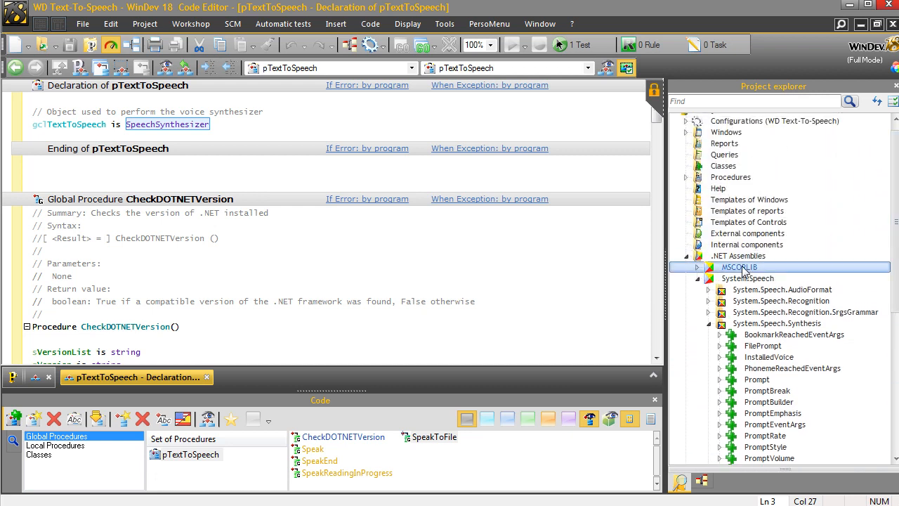
{"action": "left_click", "coordinate": [748, 278]}
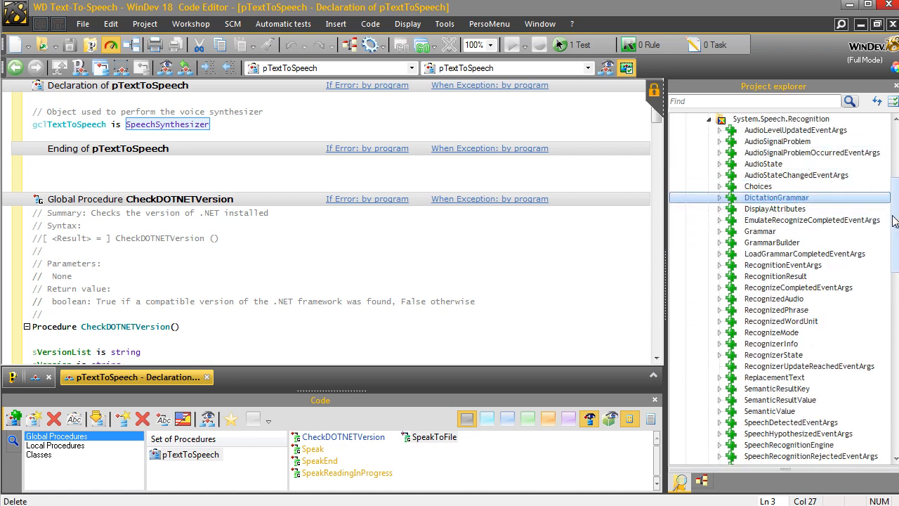
- Scroll the Project explorer to reach the Windows node
{"action": "scroll", "scroll_direction": "down", "scroll_amount": 3}
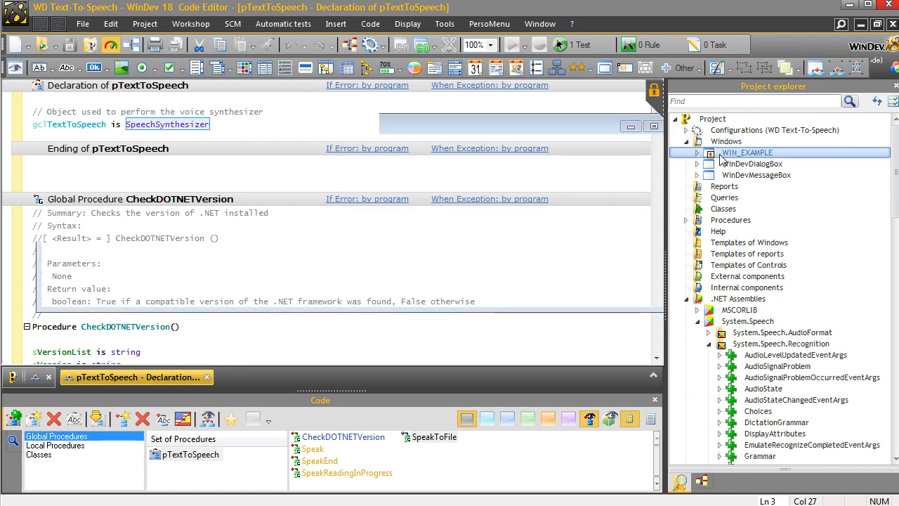
- Open WIN_EXAMPLE's code, check the welcome text, and open the Speak global procedure
{"action": "double_click", "coordinate": [747, 153]}
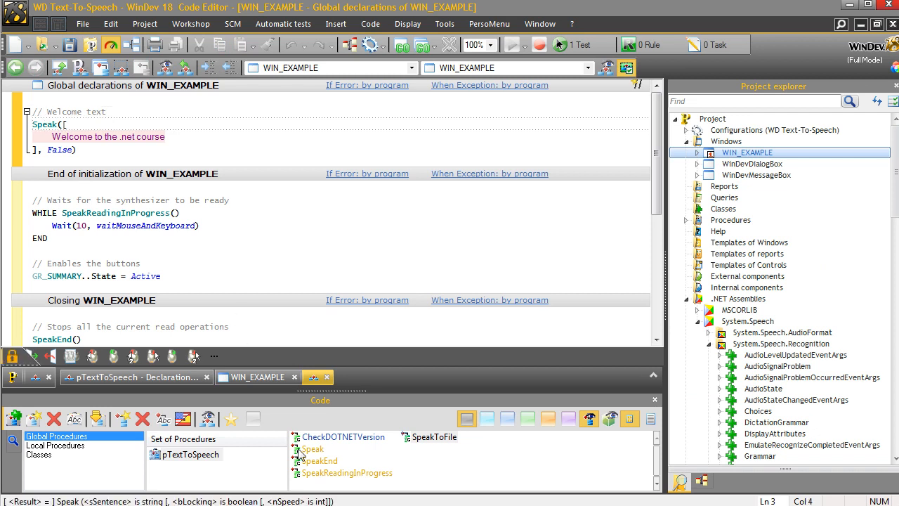
{"action": "left_click", "coordinate": [305, 448]}
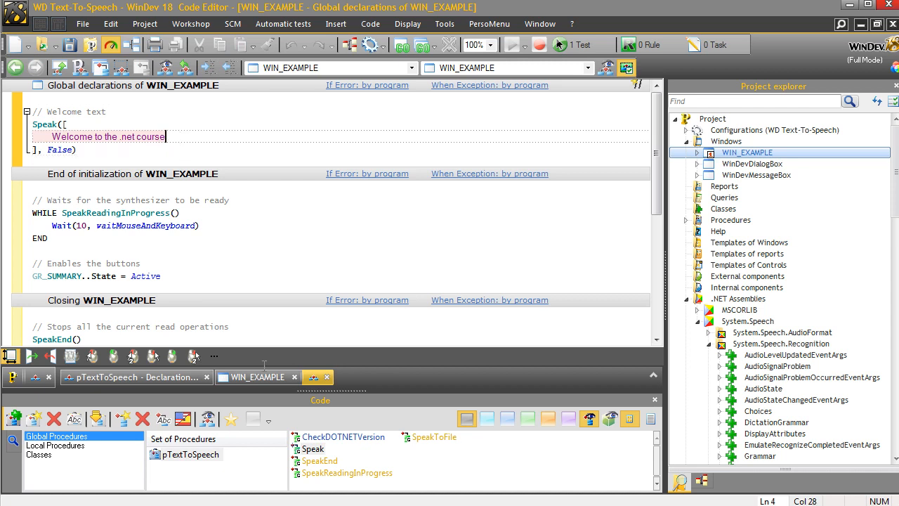
{"action": "left_click", "coordinate": [309, 448]}
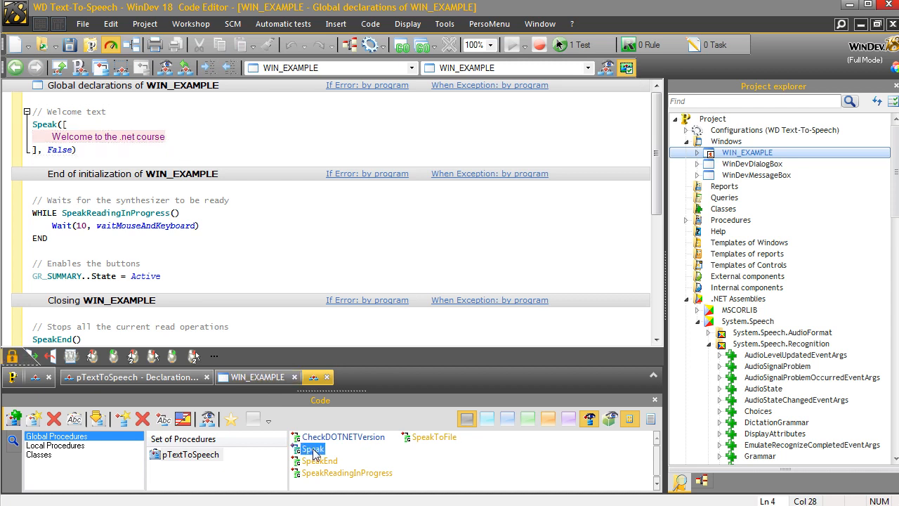
{"action": "double_click", "coordinate": [311, 448]}
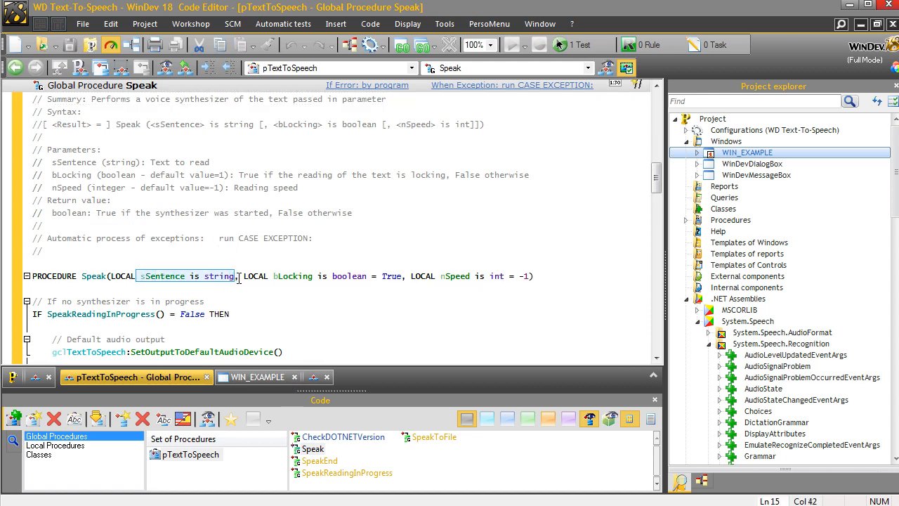
{"action": "mouse_move", "coordinate": [342, 209]}
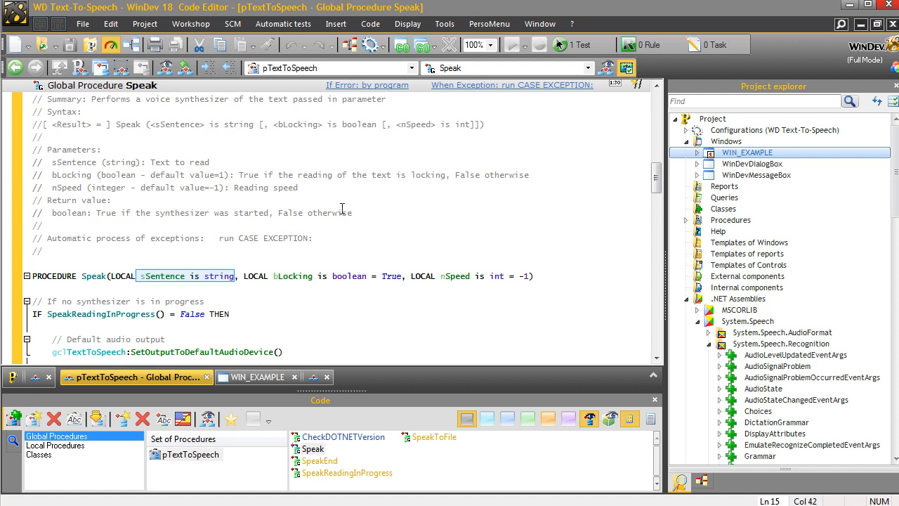
{"action": "mouse_move", "coordinate": [323, 181]}
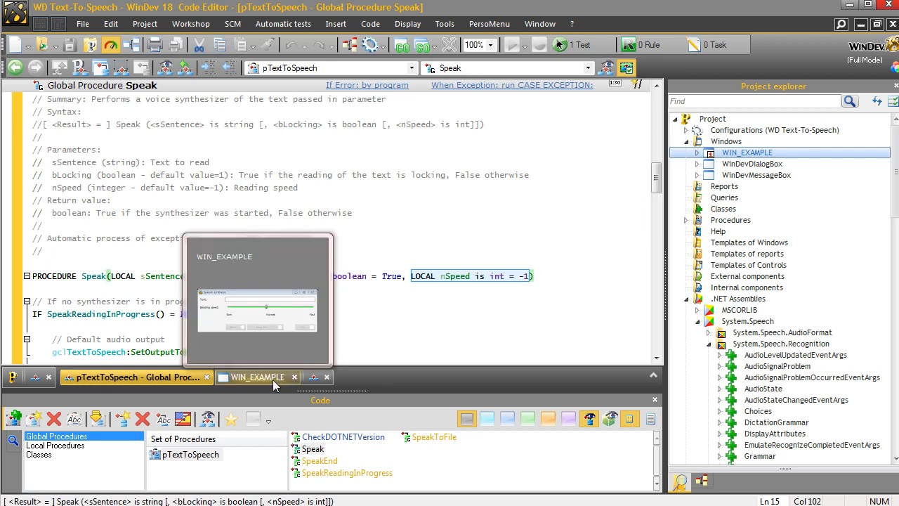
- Go back to the WIN_EXAMPLE code tab after reviewing Speak's sSentence, bLocking and nSpeed parameters
{"action": "left_click", "coordinate": [258, 377]}
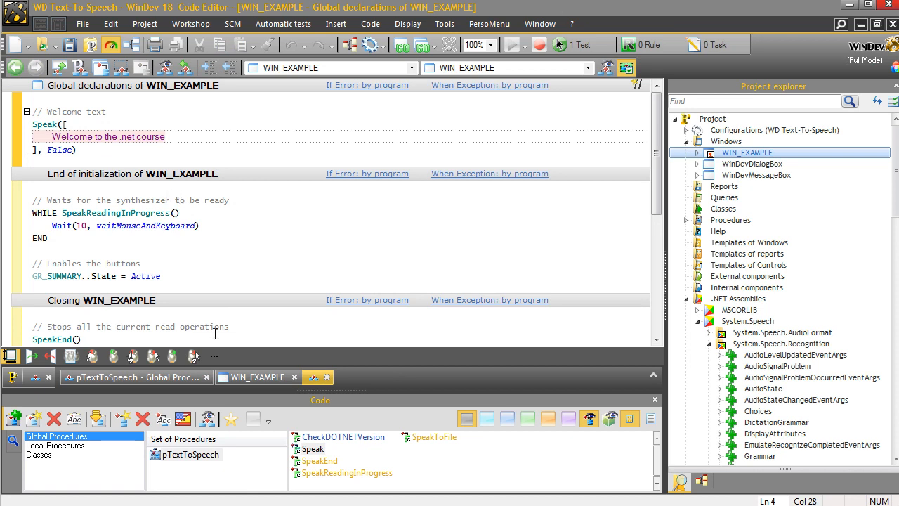
- Reopen Speak and highlight the SpeakReadingInProgress check and gclTextToSpeech synthesizer variable
{"action": "double_click", "coordinate": [309, 449]}
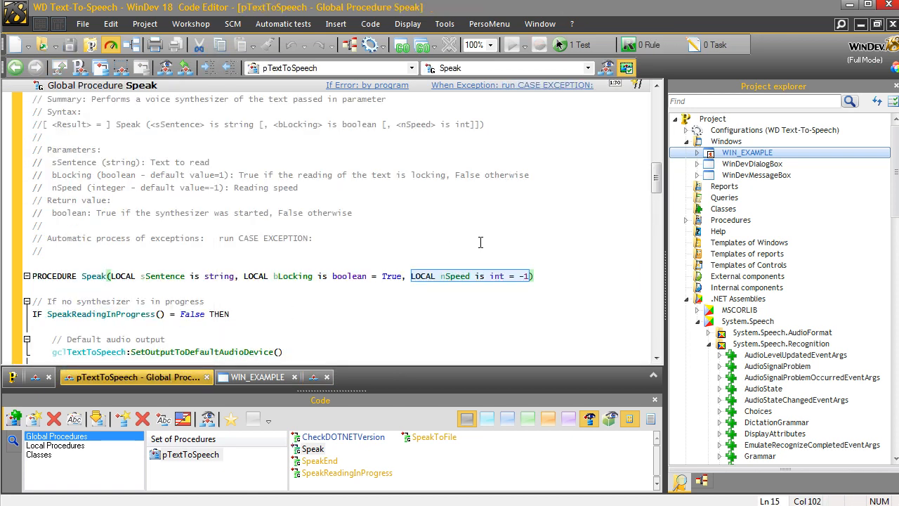
{"action": "mouse_move", "coordinate": [659, 362]}
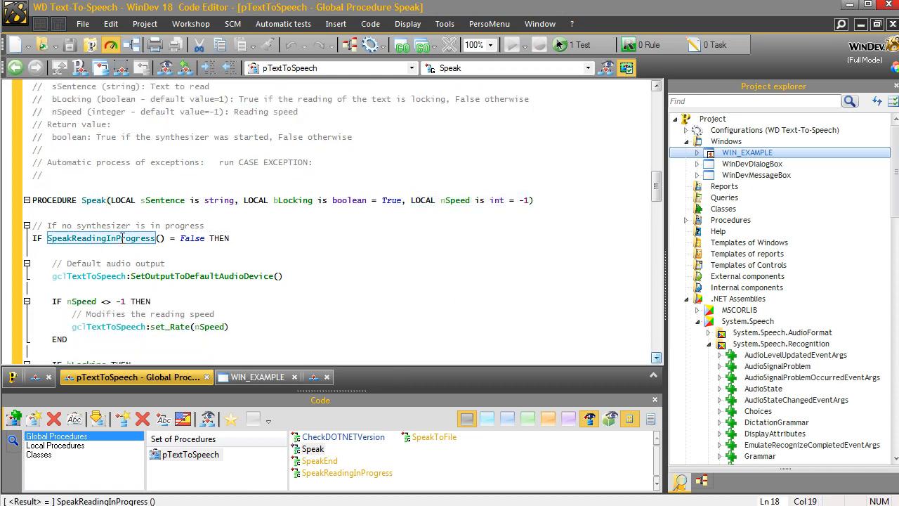
{"action": "mouse_move", "coordinate": [123, 243]}
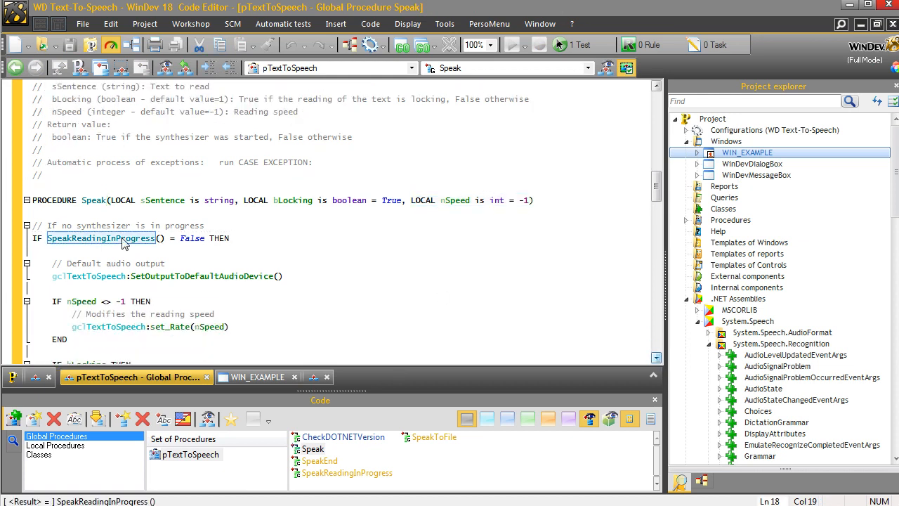
{"action": "left_click", "coordinate": [346, 473]}
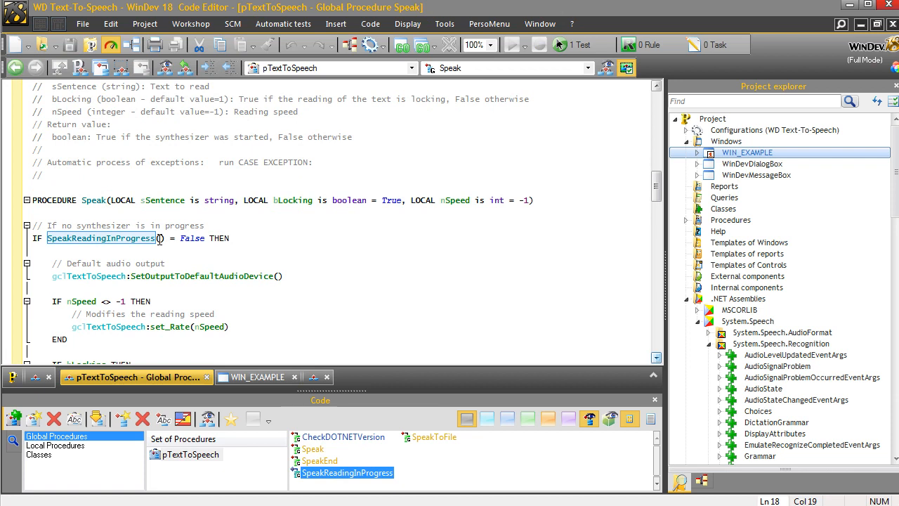
{"action": "mouse_move", "coordinate": [188, 237]}
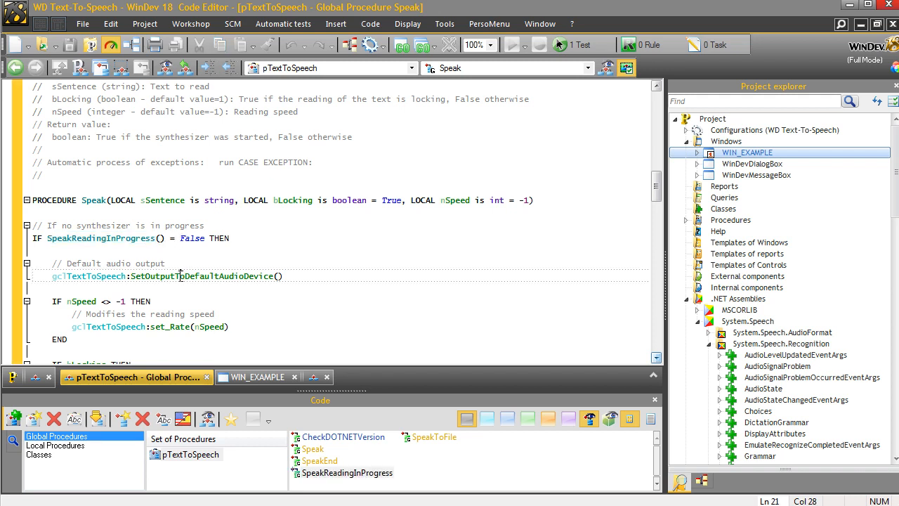
{"action": "double_click", "coordinate": [201, 276]}
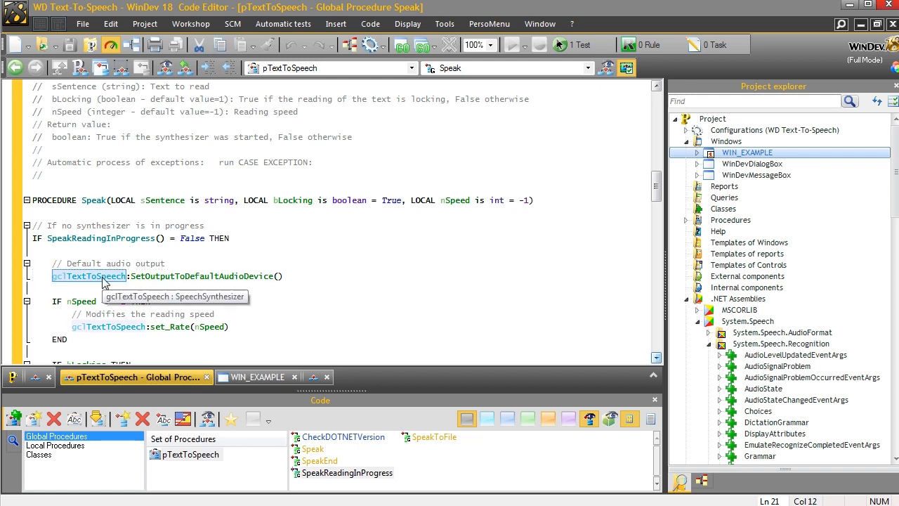
{"action": "mouse_move", "coordinate": [117, 282]}
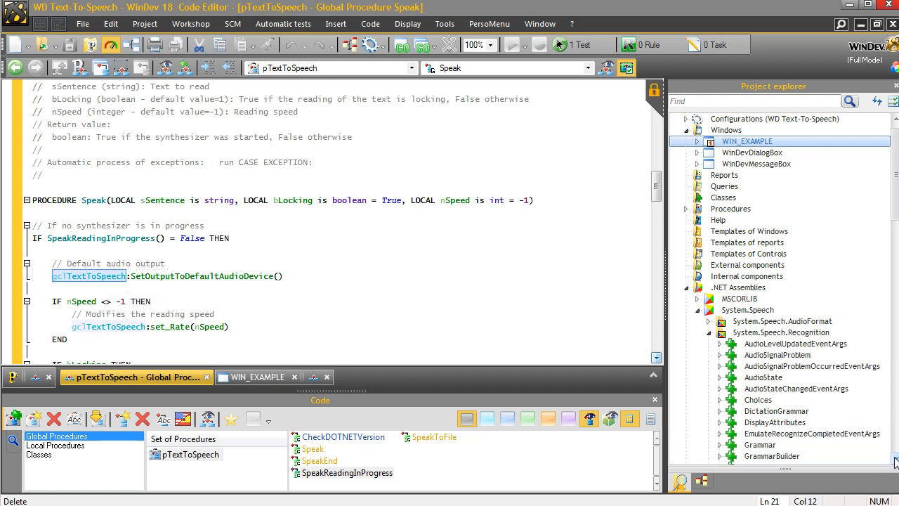
- Expand SpeechSynthesizer in the Project explorer and select SetOutputToDefaultAudioDevice
{"action": "scroll", "scroll_direction": "down", "scroll_amount": 3}
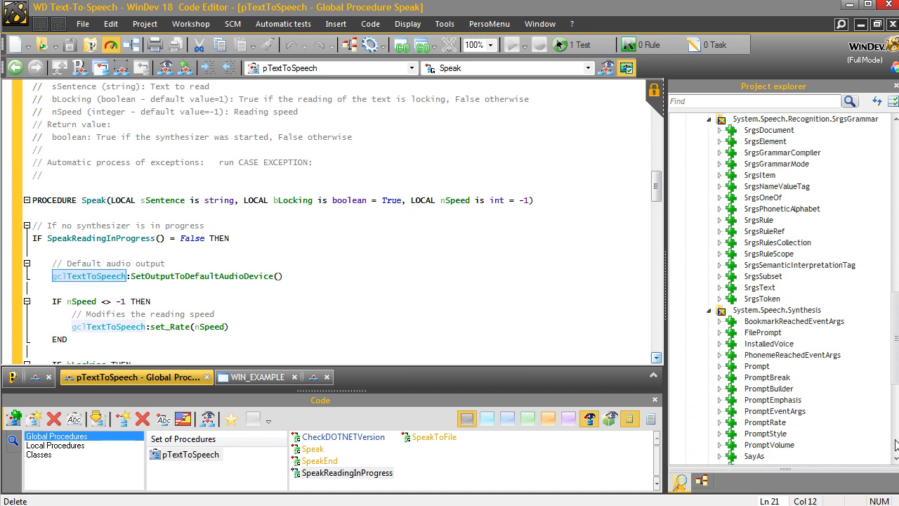
{"action": "scroll", "scroll_direction": "down", "scroll_amount": 3}
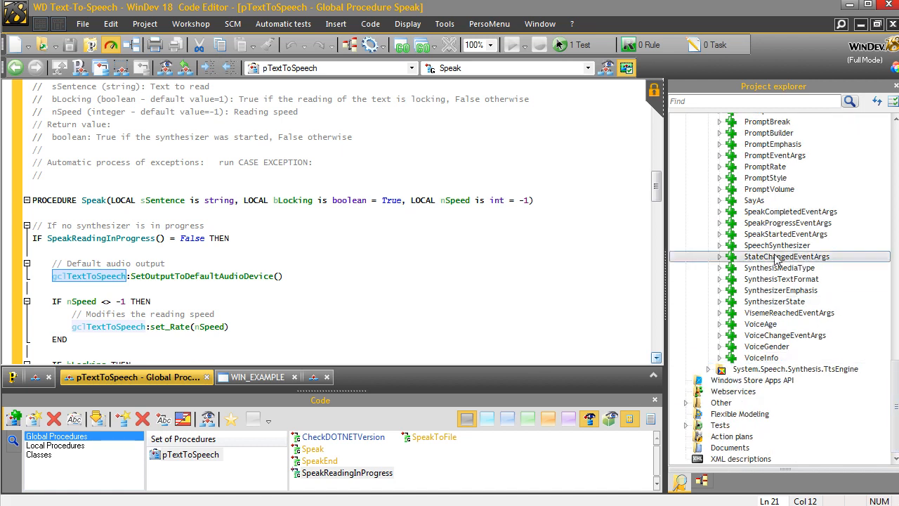
{"action": "left_click", "coordinate": [777, 246]}
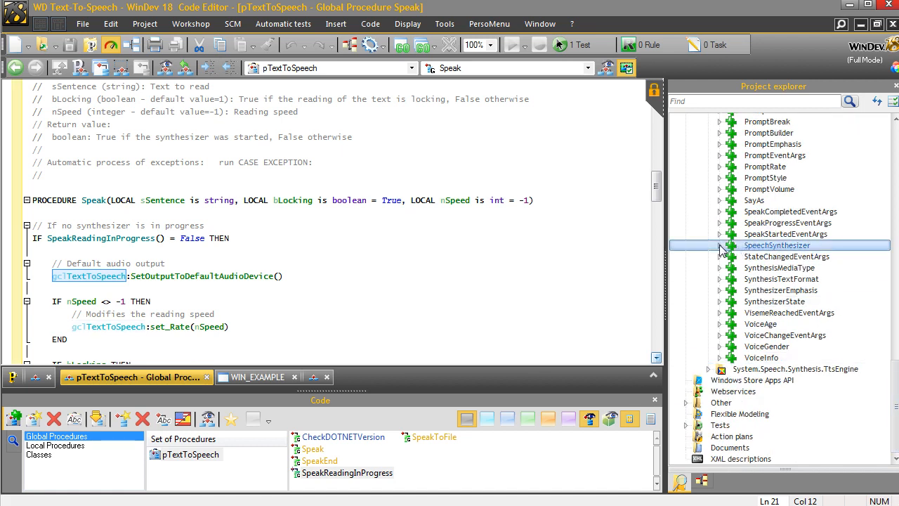
{"action": "left_click", "coordinate": [721, 245]}
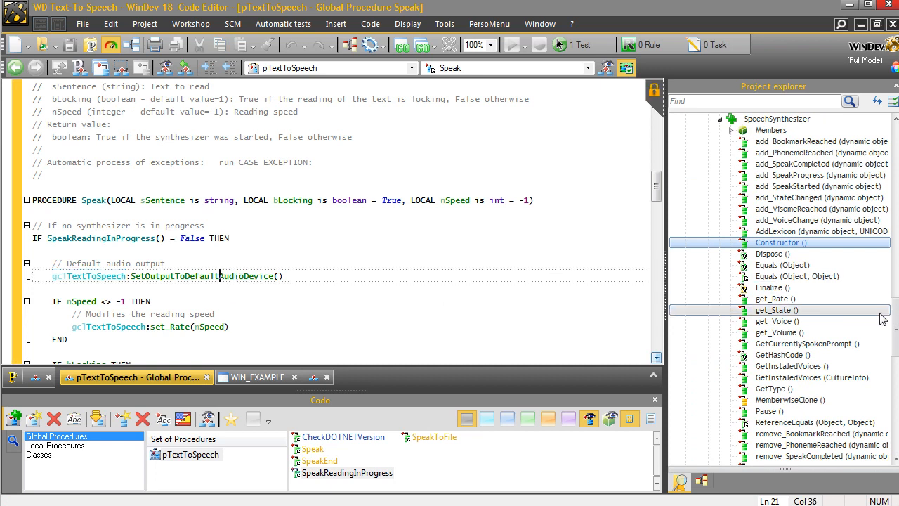
{"action": "scroll", "scroll_direction": "down", "scroll_amount": 3}
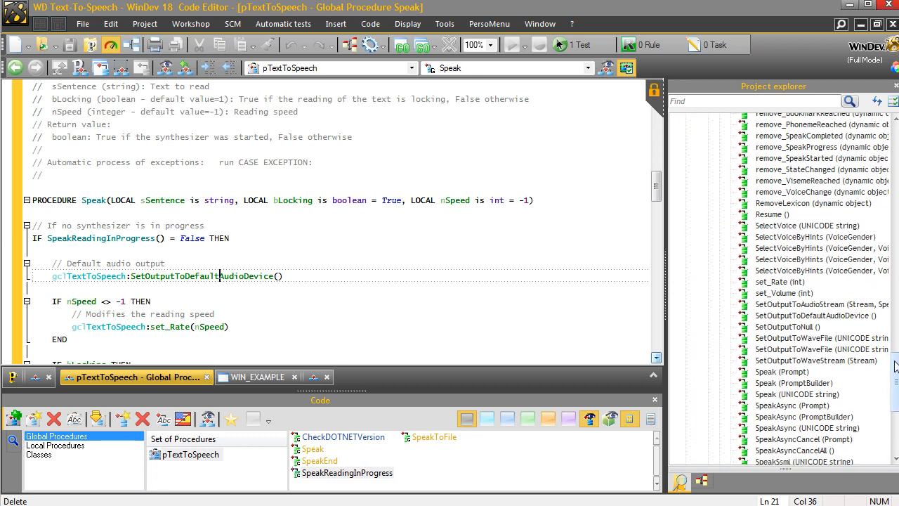
{"action": "left_click", "coordinate": [811, 316]}
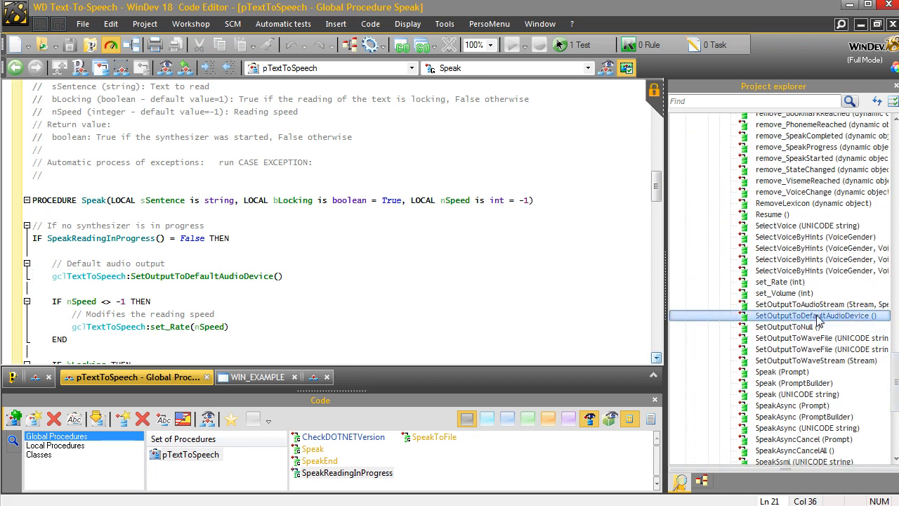
- Open the SetOutputToDefaultAudioDevice code and select its declaration line
{"action": "double_click", "coordinate": [815, 315]}
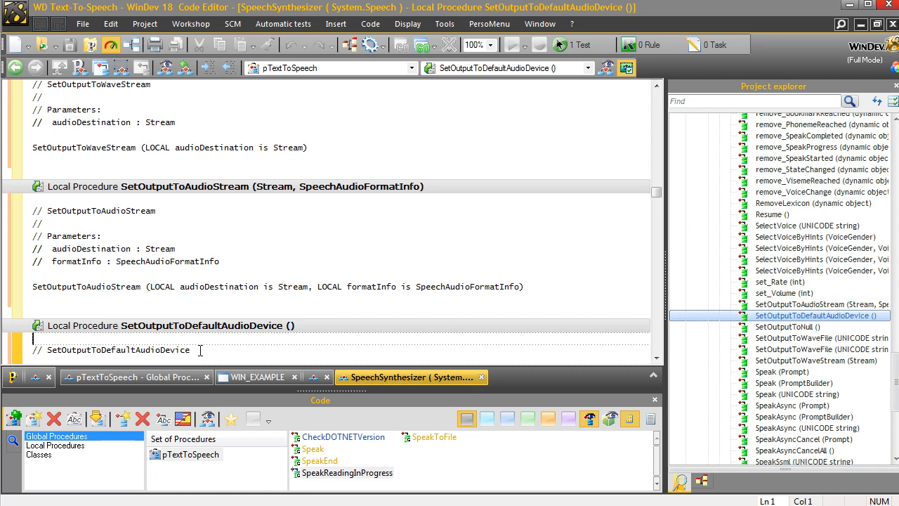
{"action": "scroll", "scroll_direction": "down", "scroll_amount": 3}
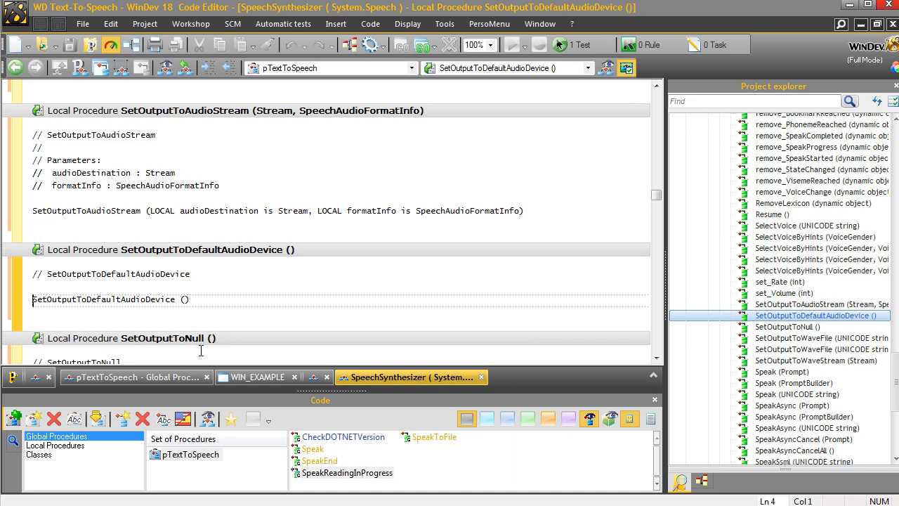
{"action": "triple_click", "coordinate": [109, 300]}
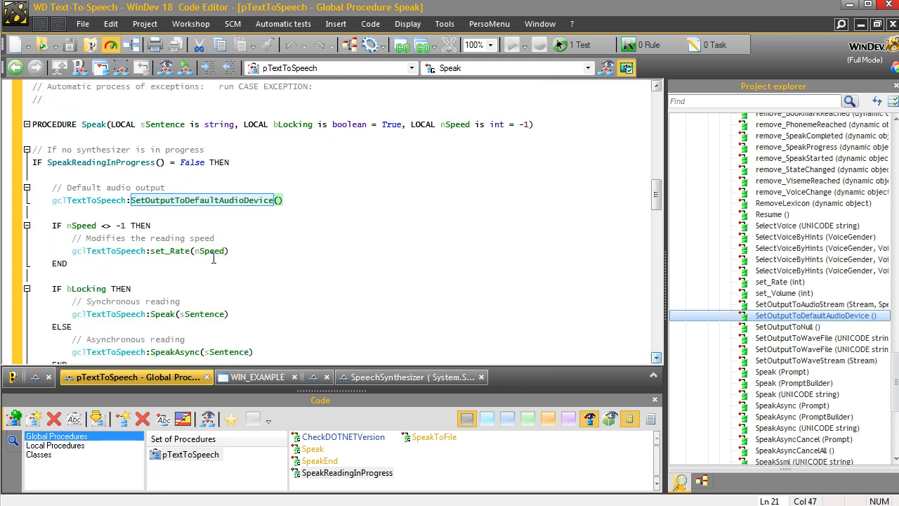
{"action": "mouse_move", "coordinate": [167, 255]}
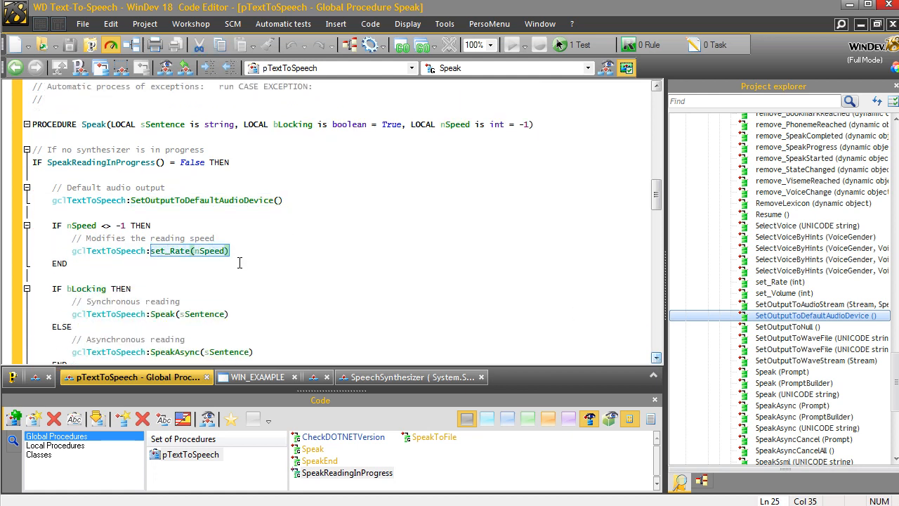
{"action": "mouse_move", "coordinate": [113, 225]}
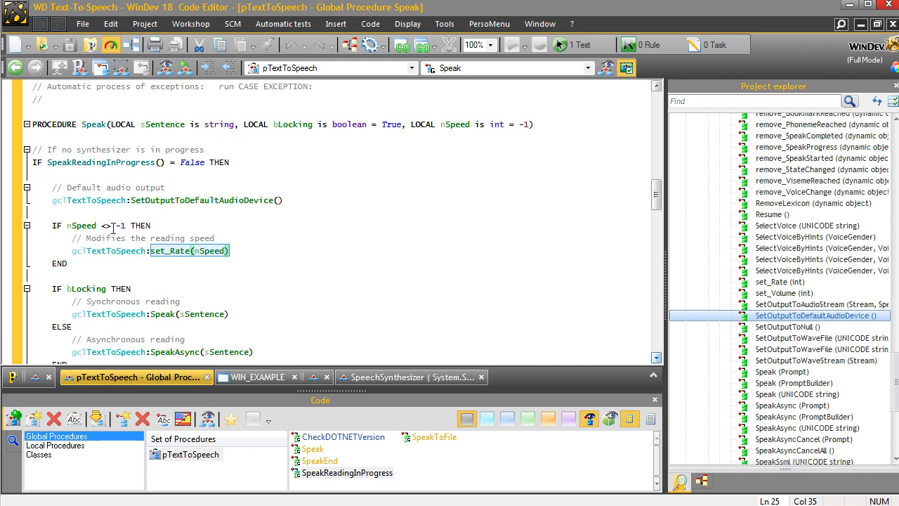
{"action": "left_click", "coordinate": [172, 250]}
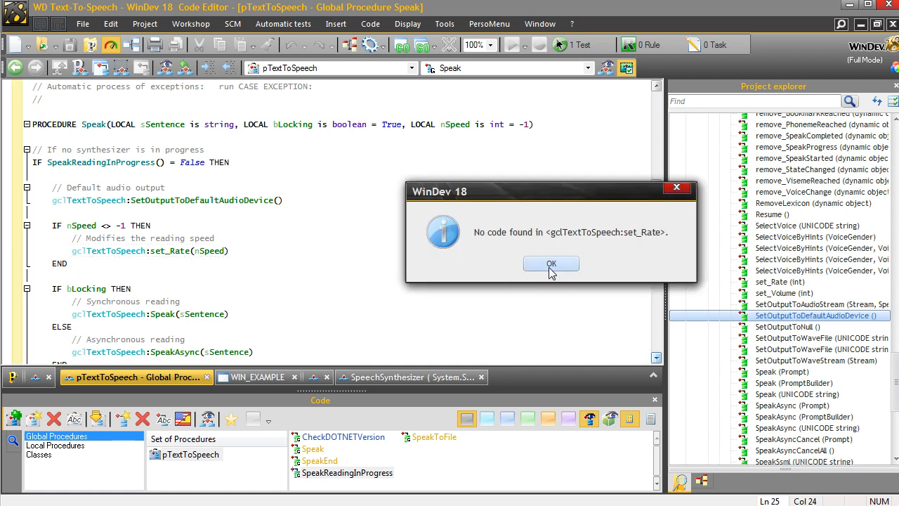
{"action": "left_click", "coordinate": [551, 264]}
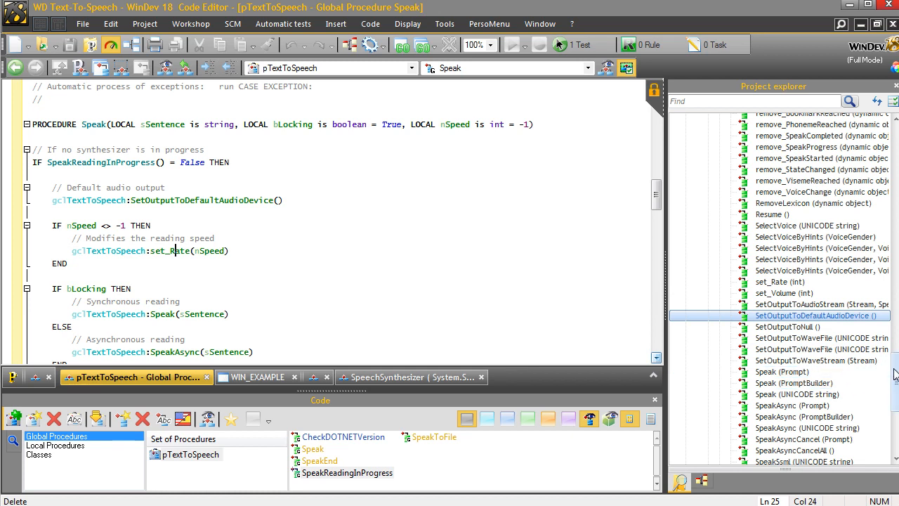
{"action": "left_click", "coordinate": [780, 290]}
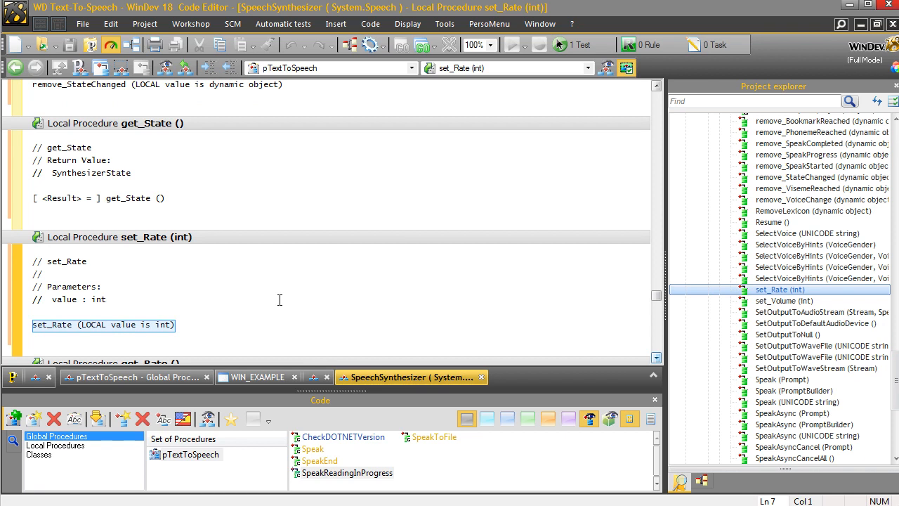
{"action": "mouse_move", "coordinate": [279, 332]}
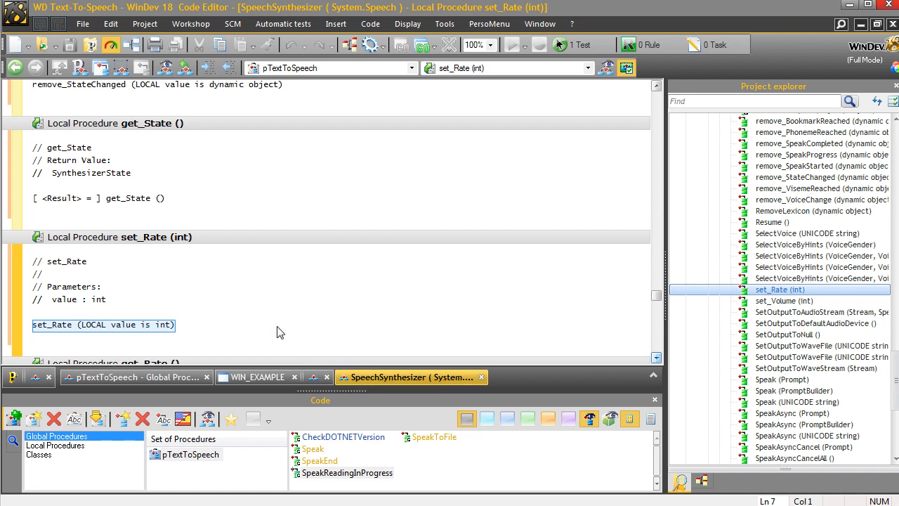
{"action": "left_click", "coordinate": [257, 377]}
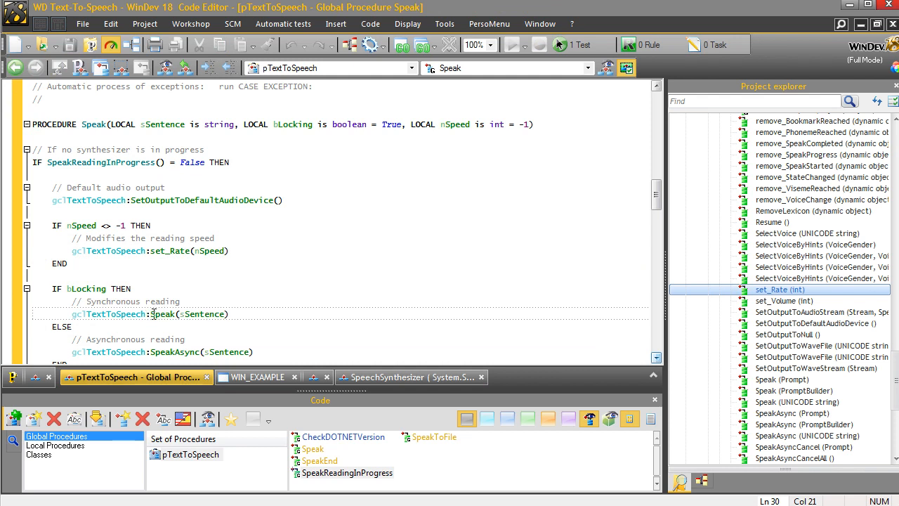
{"action": "double_click", "coordinate": [161, 315]}
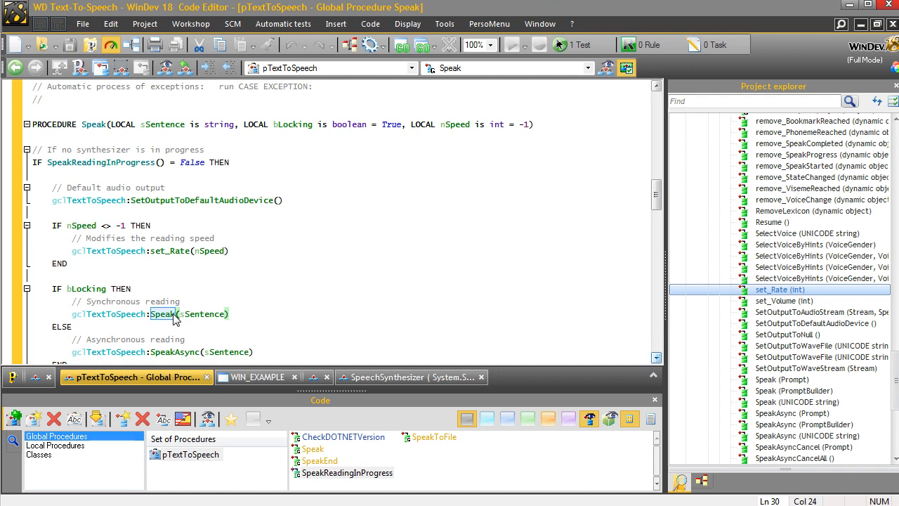
{"action": "mouse_move", "coordinate": [620, 359]}
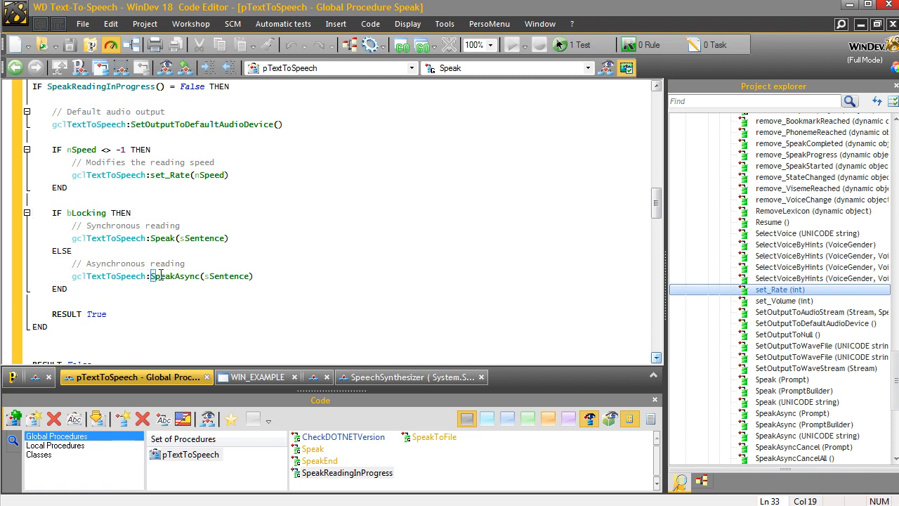
{"action": "double_click", "coordinate": [175, 275]}
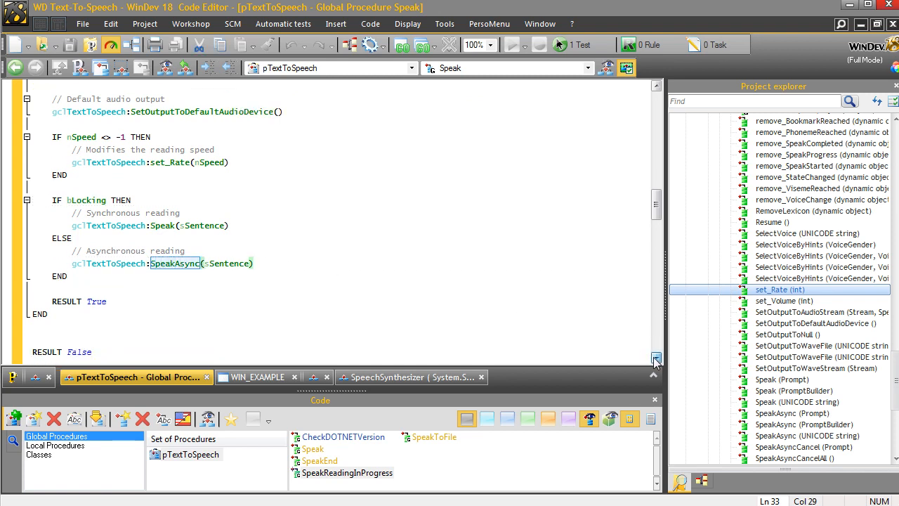
{"action": "scroll", "scroll_direction": "down", "scroll_amount": 3}
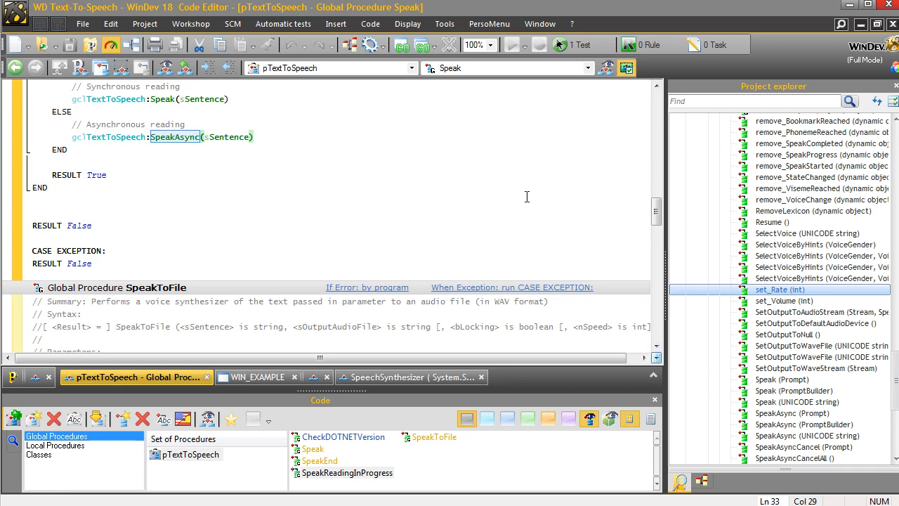
{"action": "mouse_move", "coordinate": [175, 203]}
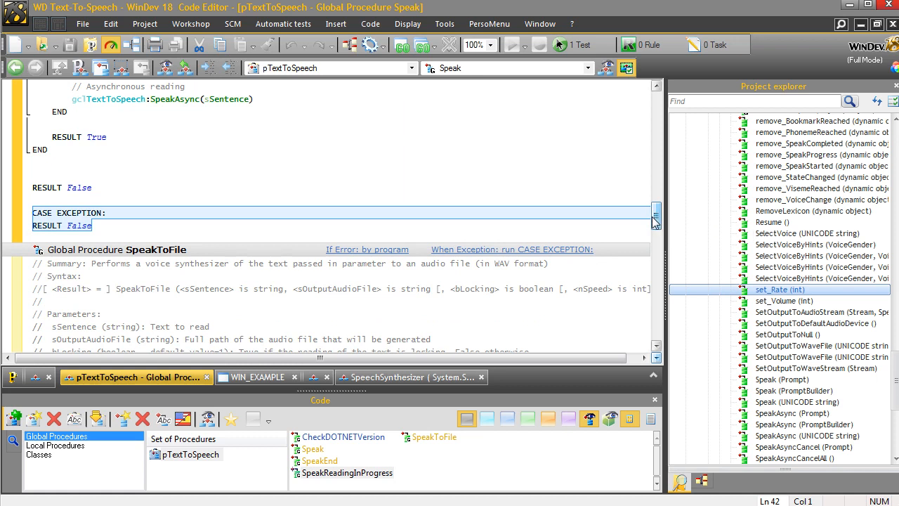
{"action": "mouse_move", "coordinate": [656, 218]}
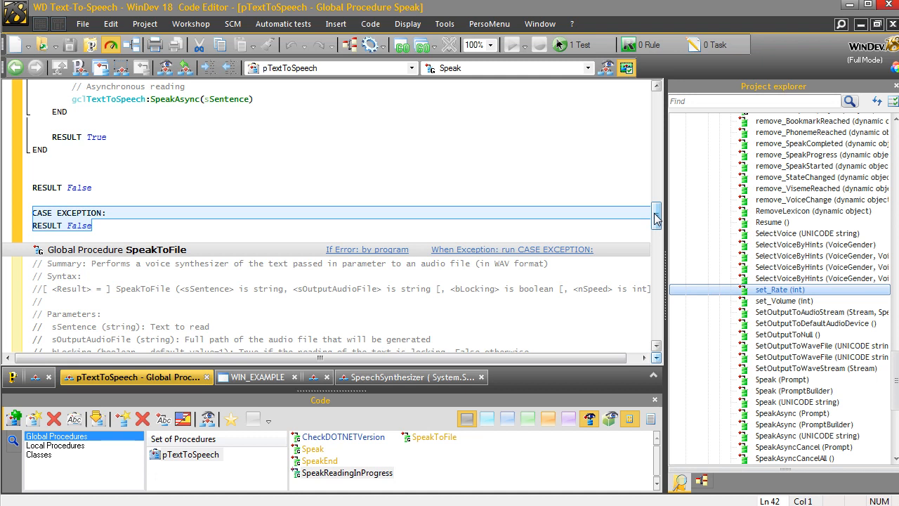
{"action": "mouse_move", "coordinate": [656, 220]}
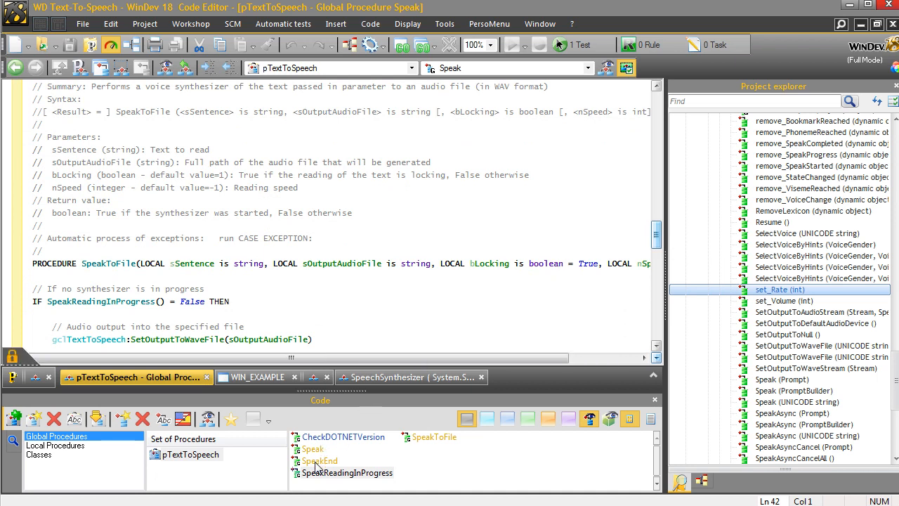
- Open SpeakReadingInProgress to mark get_State, then view SpeakEnd and pick SpeakToFile
{"action": "left_click", "coordinate": [325, 473]}
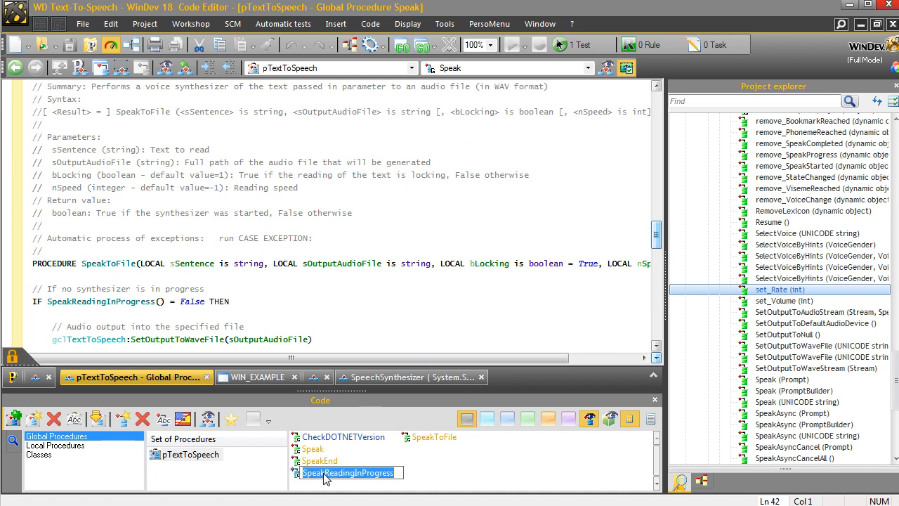
{"action": "double_click", "coordinate": [333, 473]}
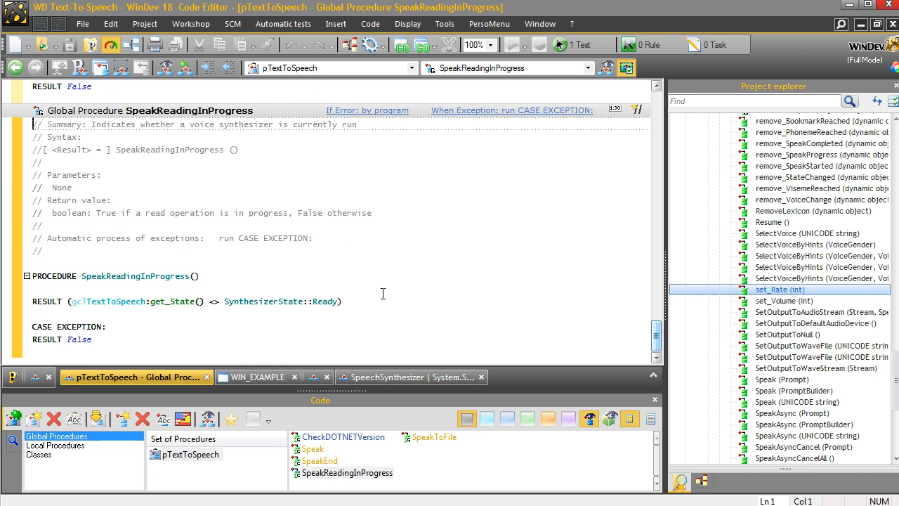
{"action": "double_click", "coordinate": [172, 301]}
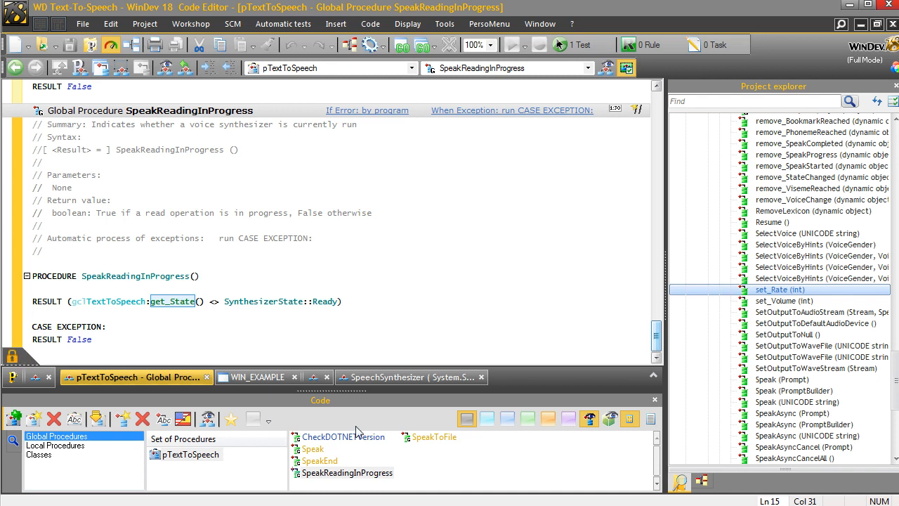
{"action": "left_click", "coordinate": [320, 461]}
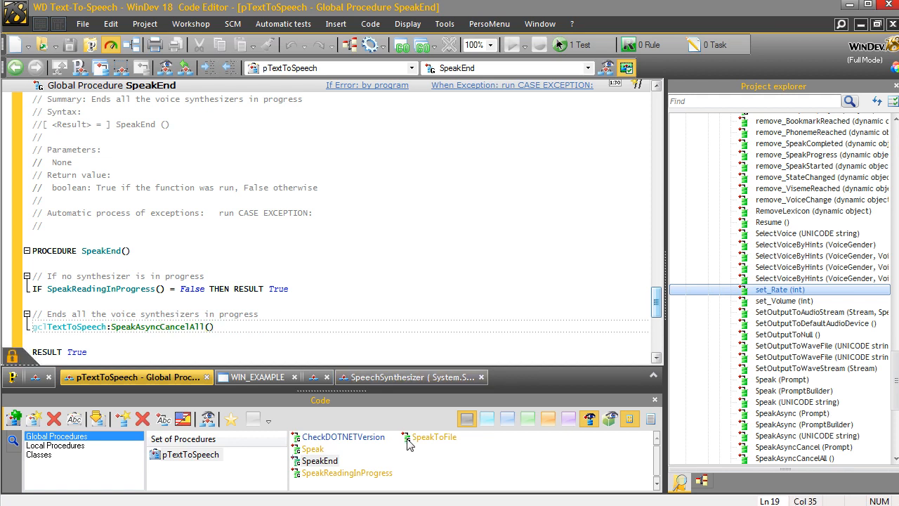
{"action": "left_click", "coordinate": [434, 437]}
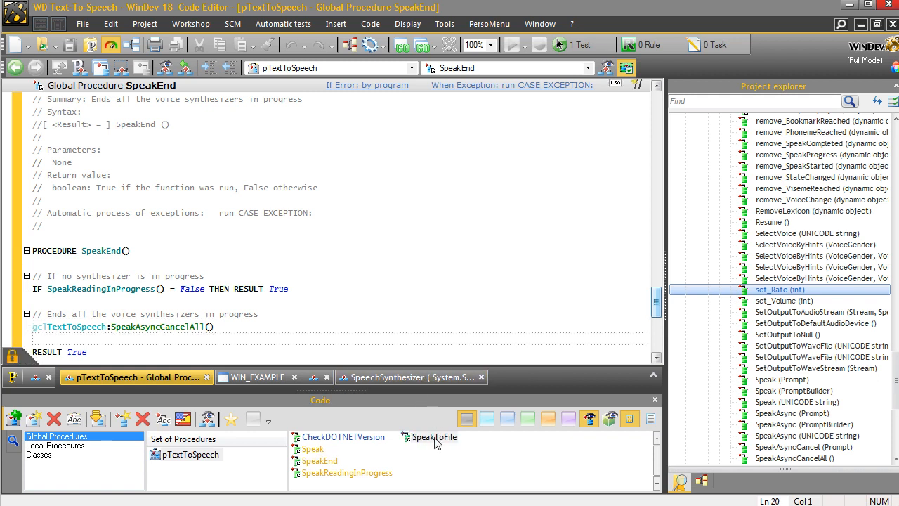
- Open SpeakToFile and highlight its SetOutputToWaveFile and synchronous Speak calls
{"action": "left_click", "coordinate": [431, 437]}
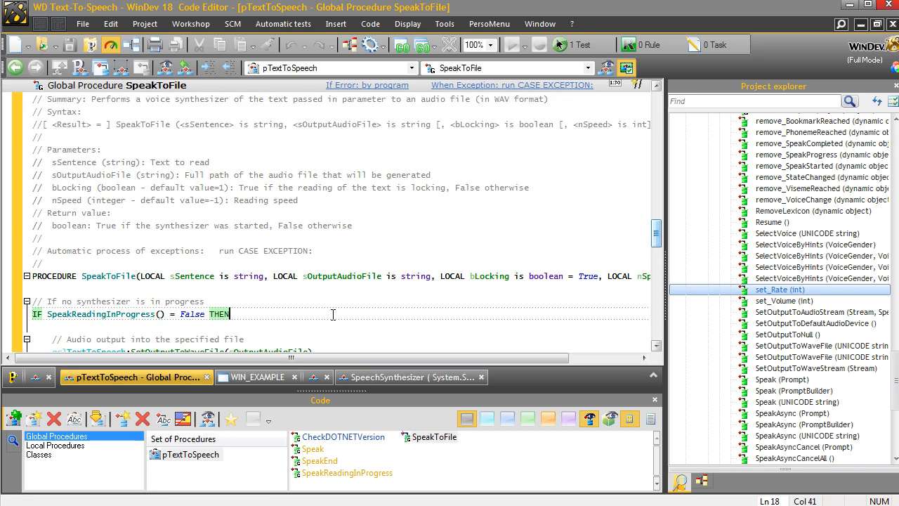
{"action": "scroll", "scroll_direction": "down", "scroll_amount": 3}
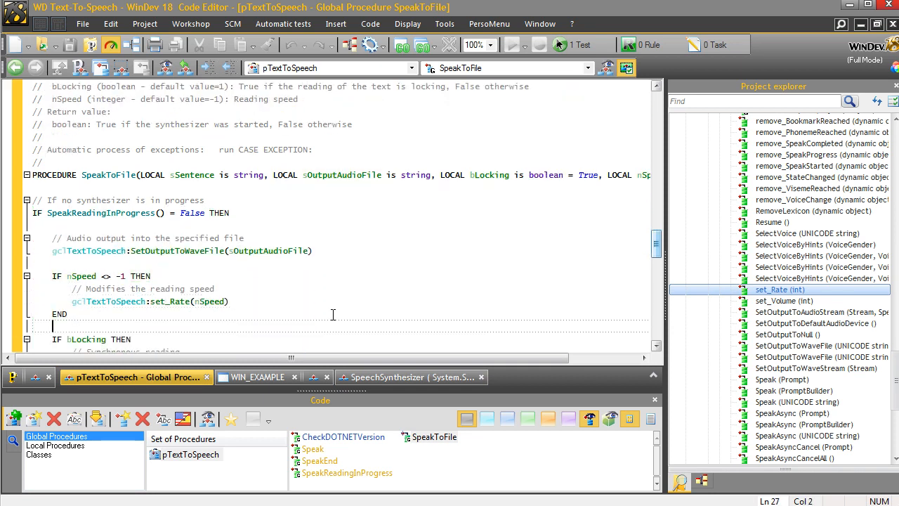
{"action": "left_click", "coordinate": [131, 251]}
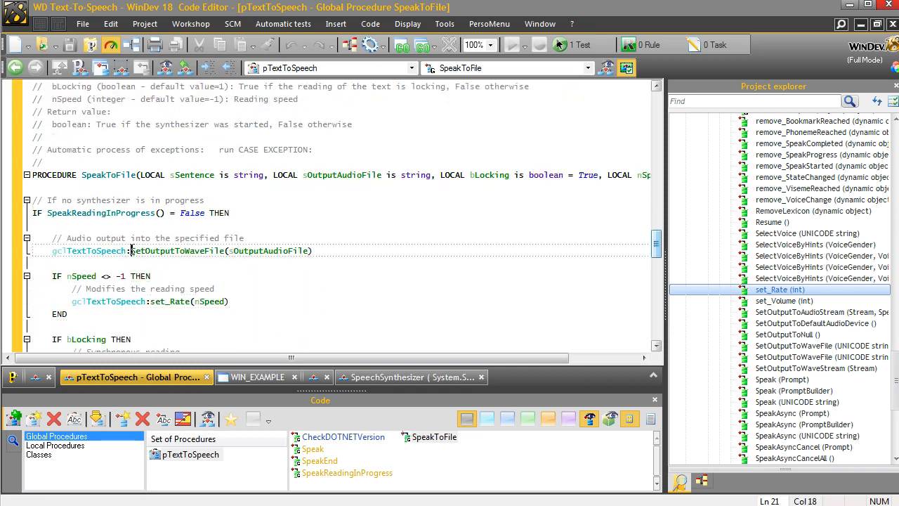
{"action": "double_click", "coordinate": [176, 250]}
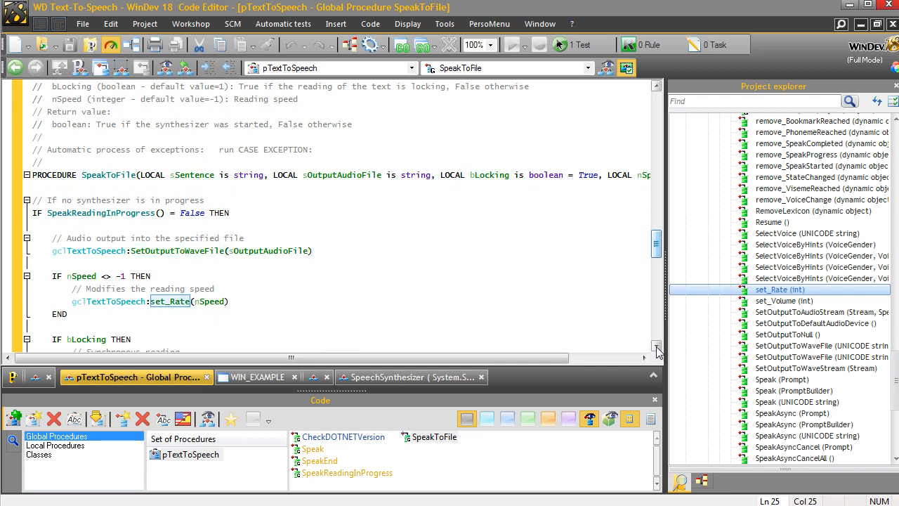
{"action": "scroll", "scroll_direction": "down", "scroll_amount": 3}
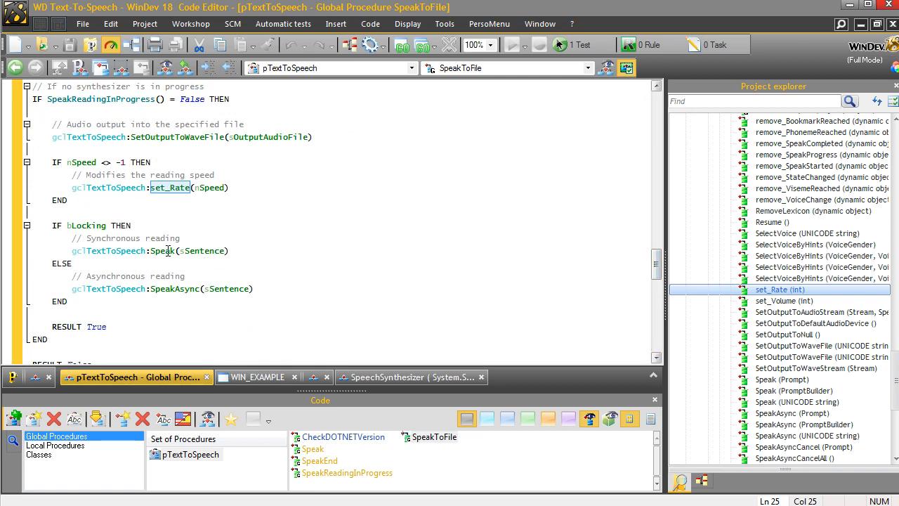
{"action": "double_click", "coordinate": [173, 289]}
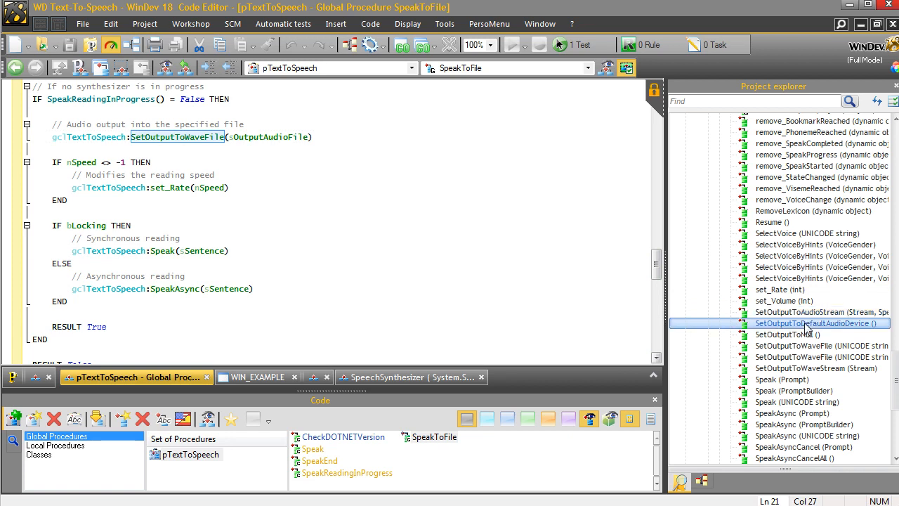
- Point out SetOutputToNull and SetOutputToWaveFile, then switch to the WIN_EXAMPLE window editor
{"action": "left_click", "coordinate": [788, 334]}
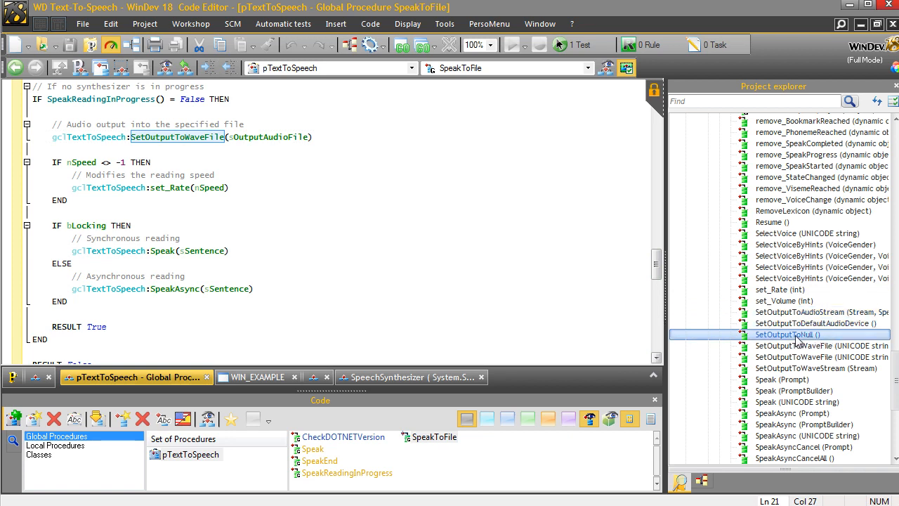
{"action": "left_click", "coordinate": [808, 356]}
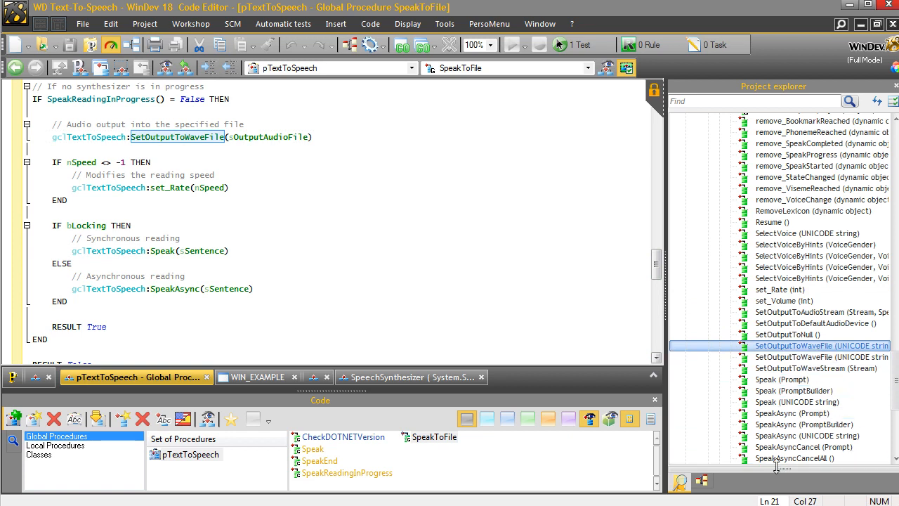
{"action": "mouse_move", "coordinate": [664, 310]}
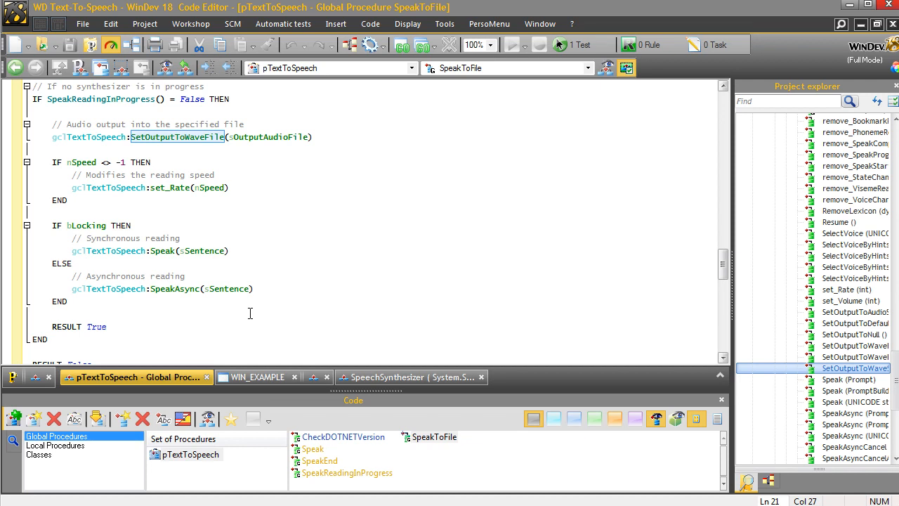
{"action": "mouse_move", "coordinate": [251, 317]}
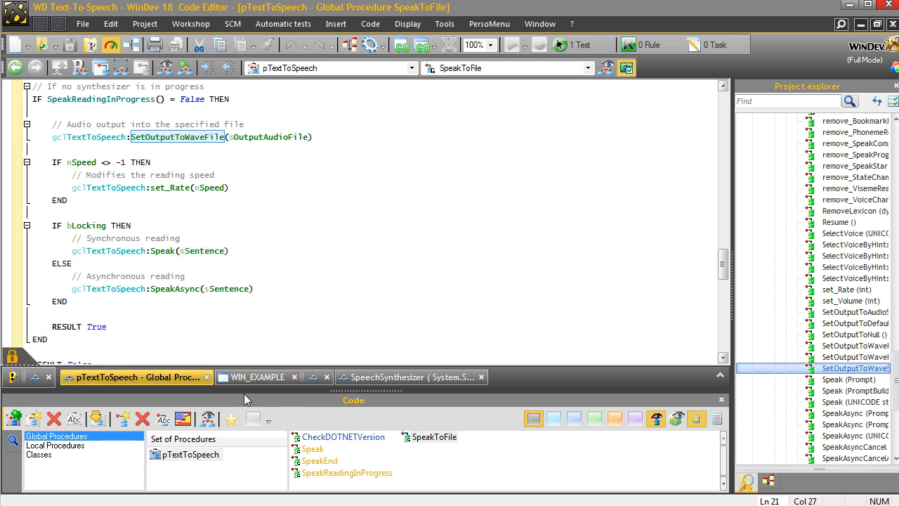
{"action": "left_click", "coordinate": [258, 377]}
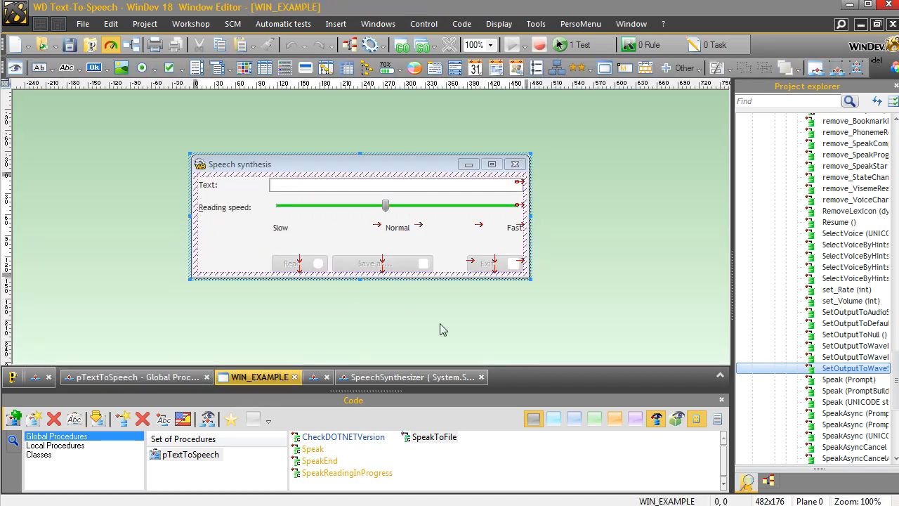